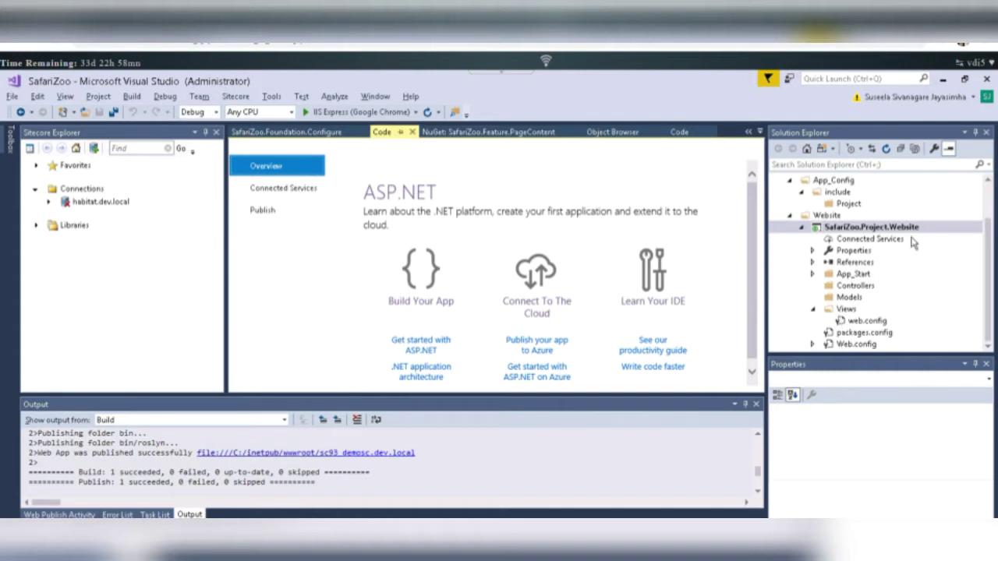
{"action": "mouse_move", "coordinate": [957, 241]}
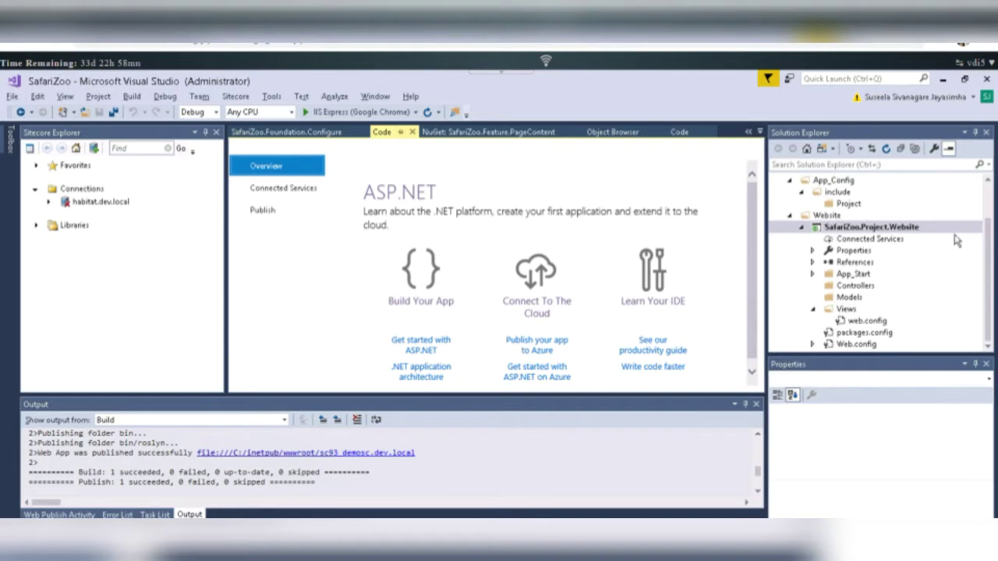
{"action": "mouse_move", "coordinate": [991, 240]}
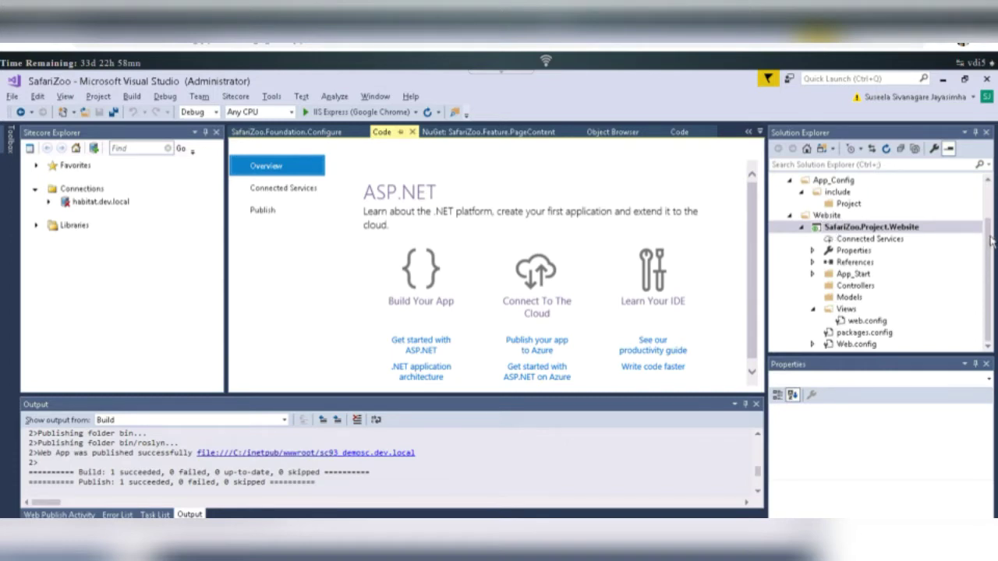
Add a new folder named Layouts under the Views folder of the website project
{"action": "left_click", "coordinate": [870, 250]}
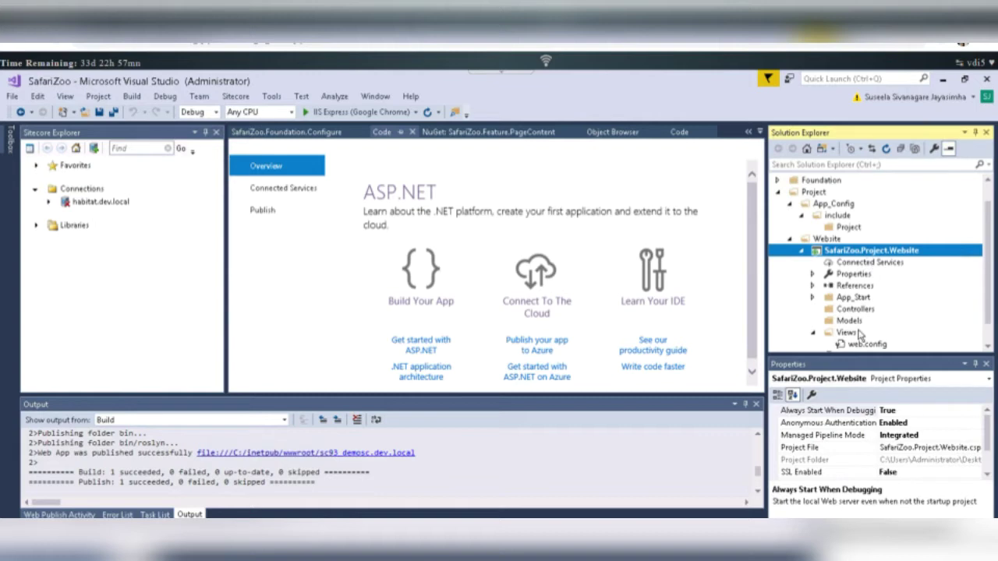
{"action": "mouse_move", "coordinate": [860, 336]}
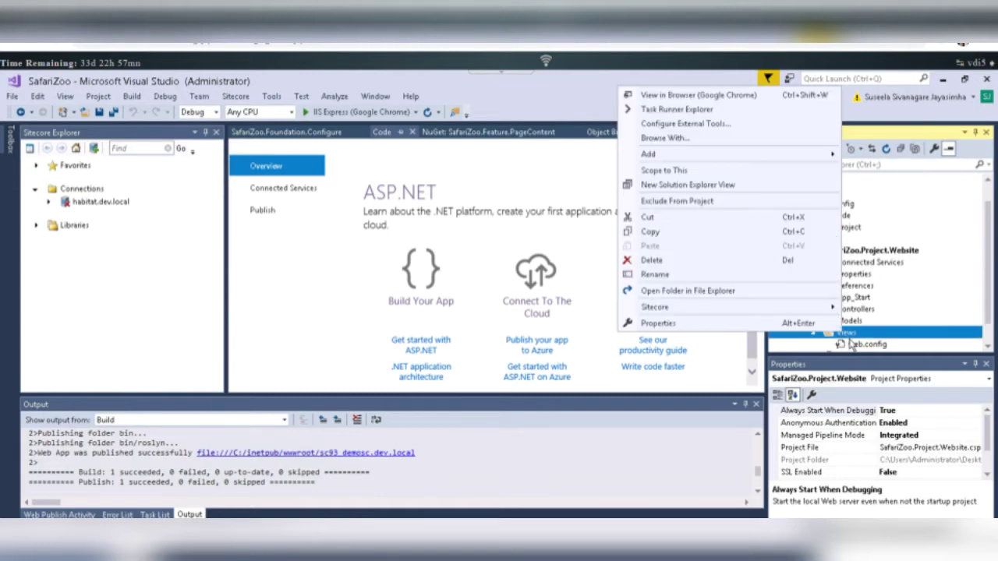
{"action": "mouse_move", "coordinate": [688, 290]}
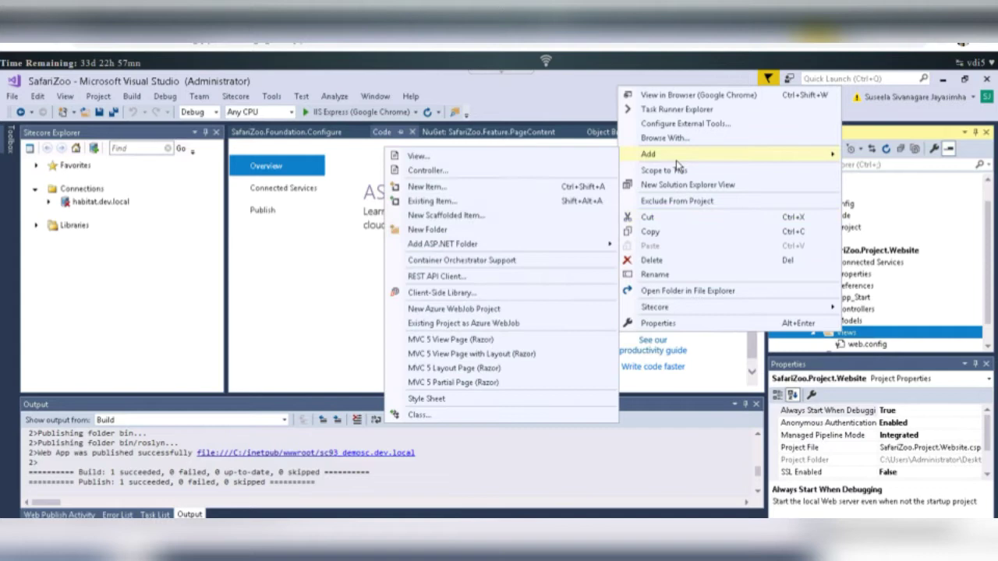
{"action": "mouse_move", "coordinate": [427, 229]}
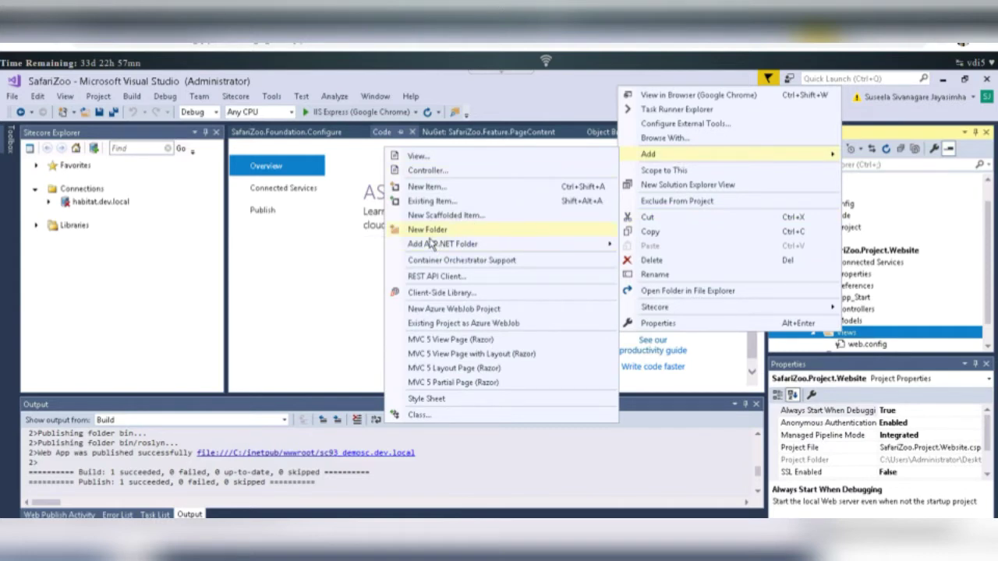
{"action": "left_click", "coordinate": [427, 229]}
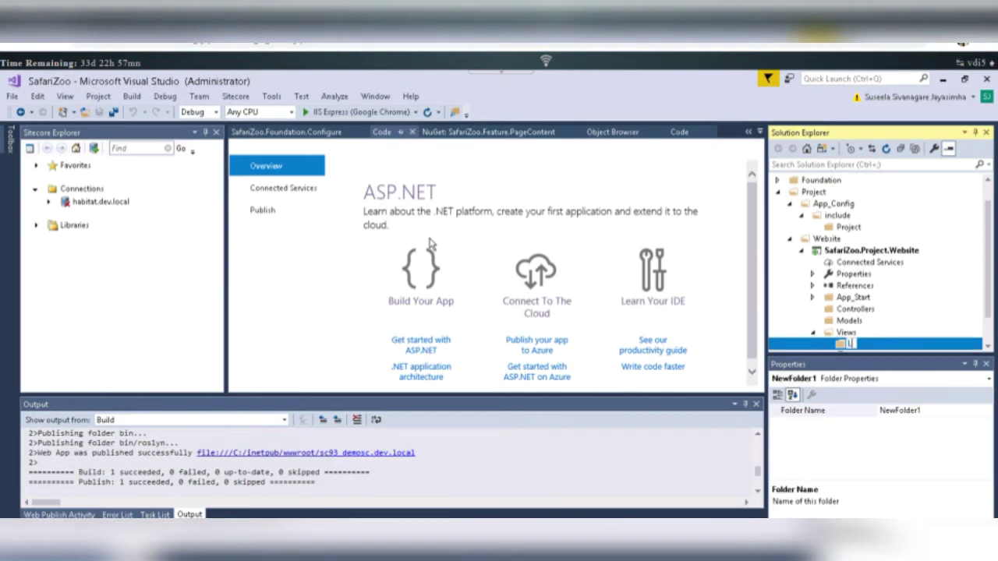
{"action": "type", "text": "Lay"}
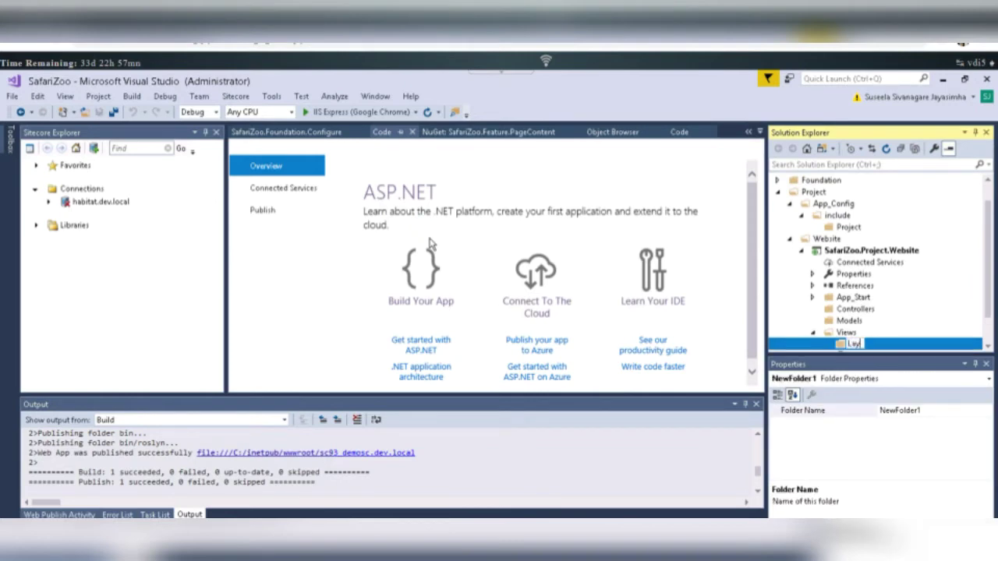
{"action": "type", "text": "Layouts"}
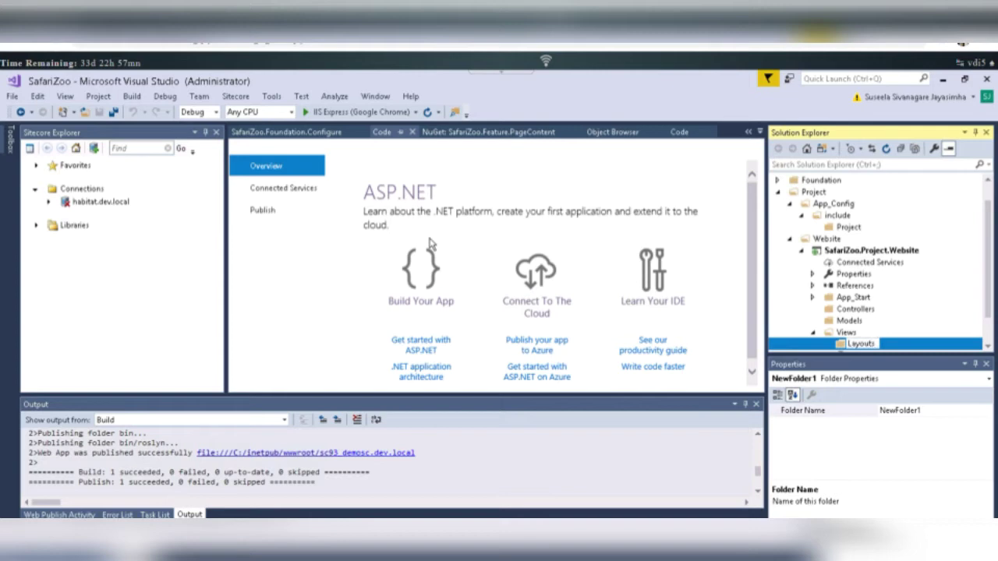
{"action": "left_click", "coordinate": [858, 332]}
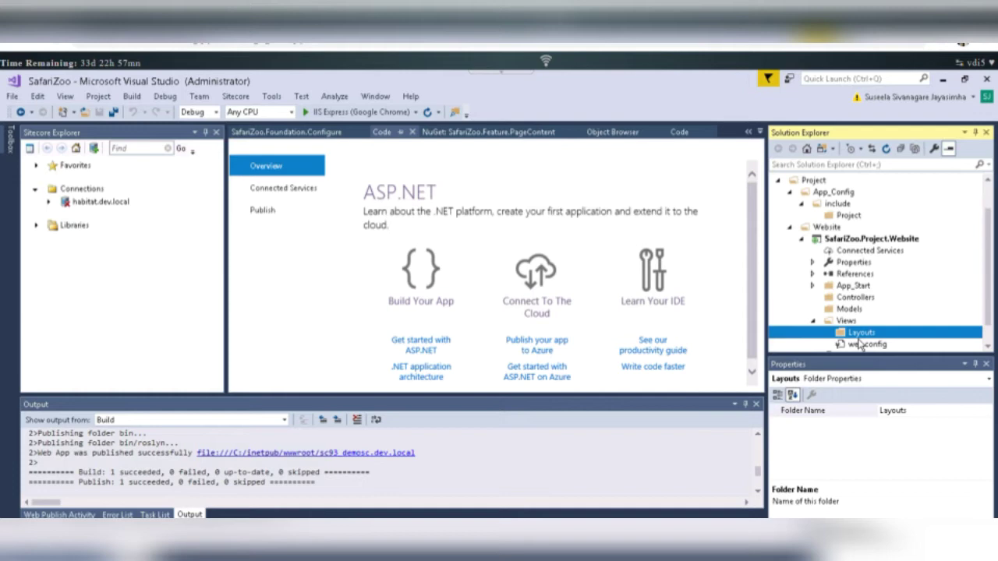
Start adding an MVC 5 Layout Page (Razor) item to the Layouts folder
{"action": "right_click", "coordinate": [861, 333]}
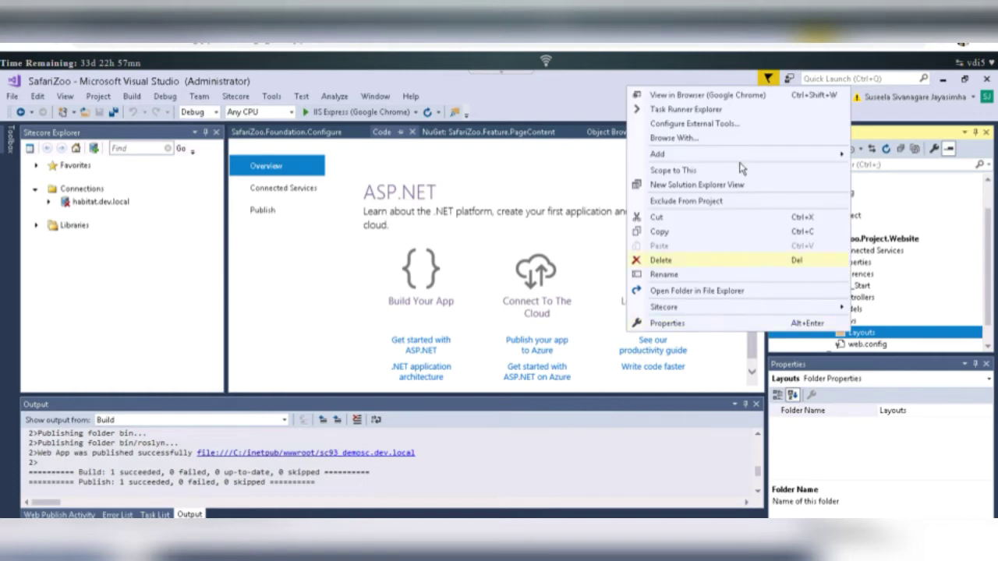
{"action": "mouse_move", "coordinate": [739, 154]}
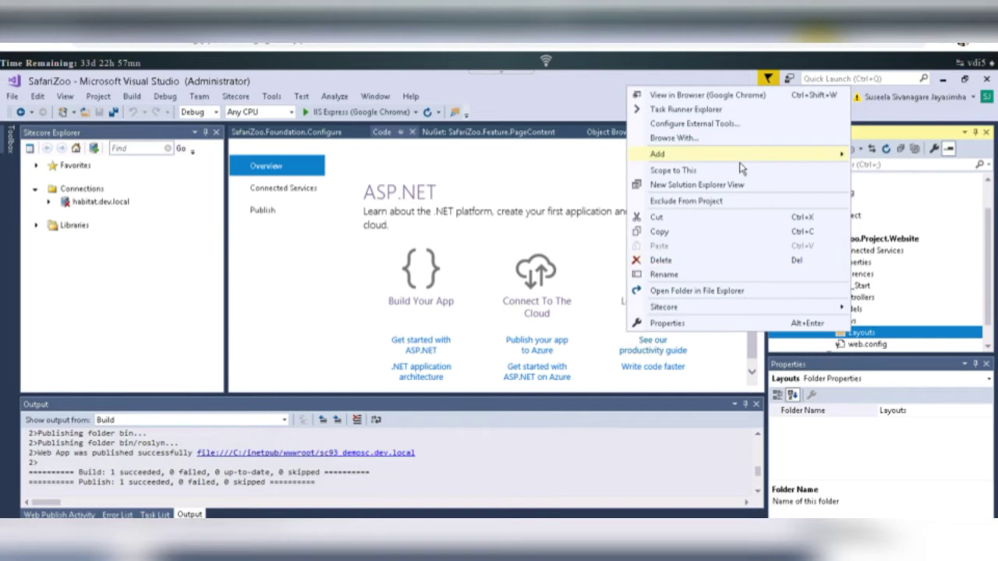
{"action": "left_click", "coordinate": [656, 154]}
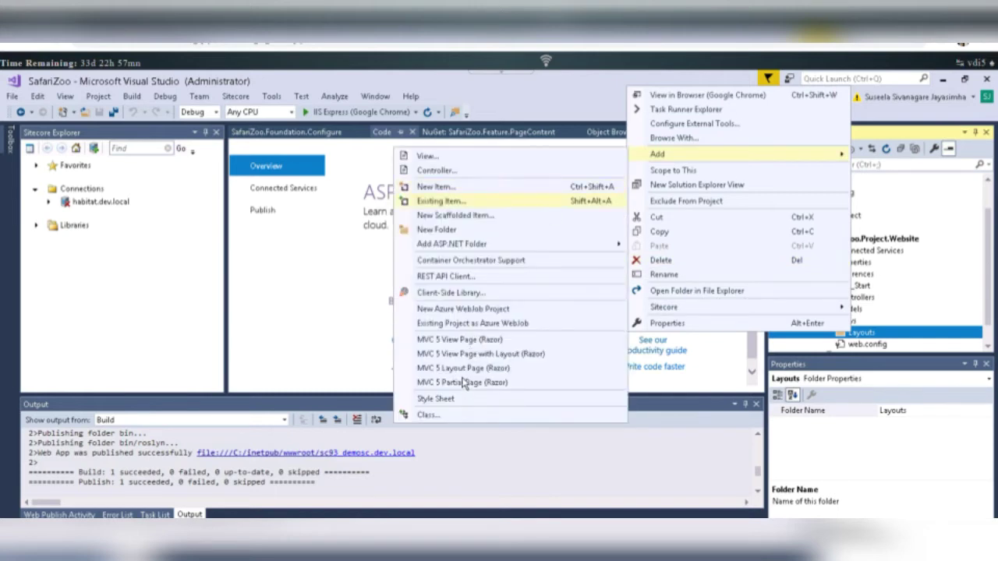
{"action": "mouse_move", "coordinate": [462, 368]}
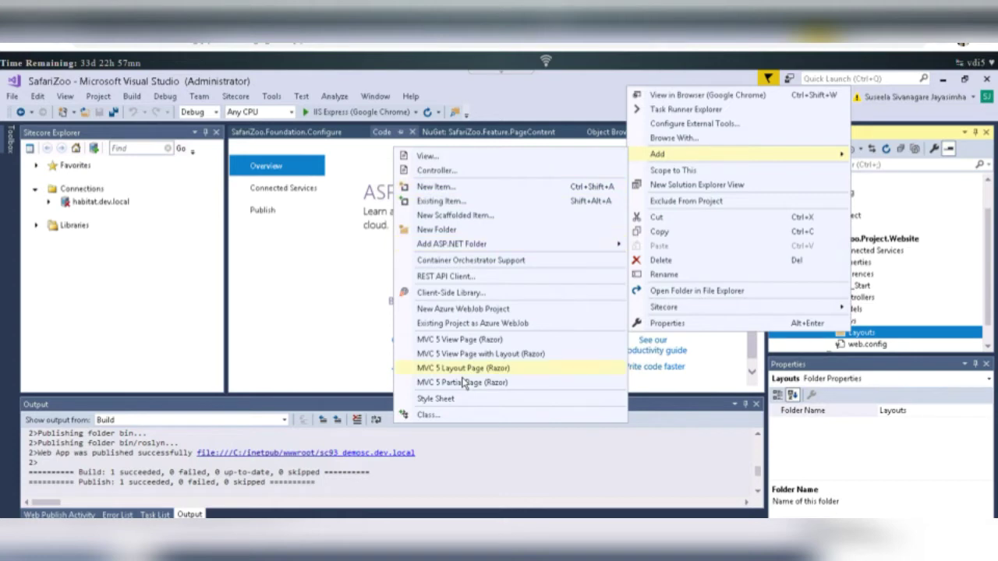
{"action": "left_click", "coordinate": [464, 368]}
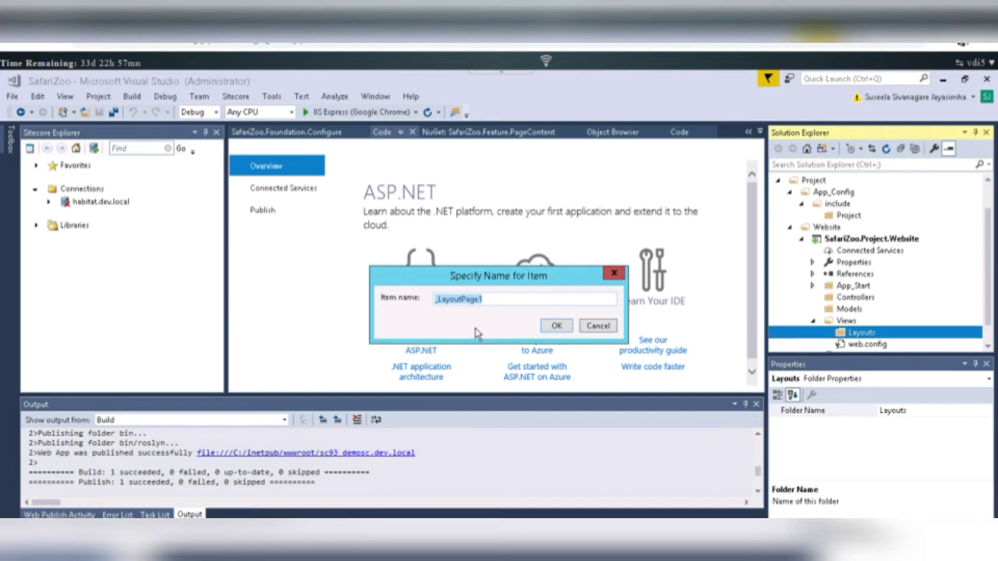
Name the new layout page BasicLayout instead of Main and confirm
{"action": "type", "text": "Mai"}
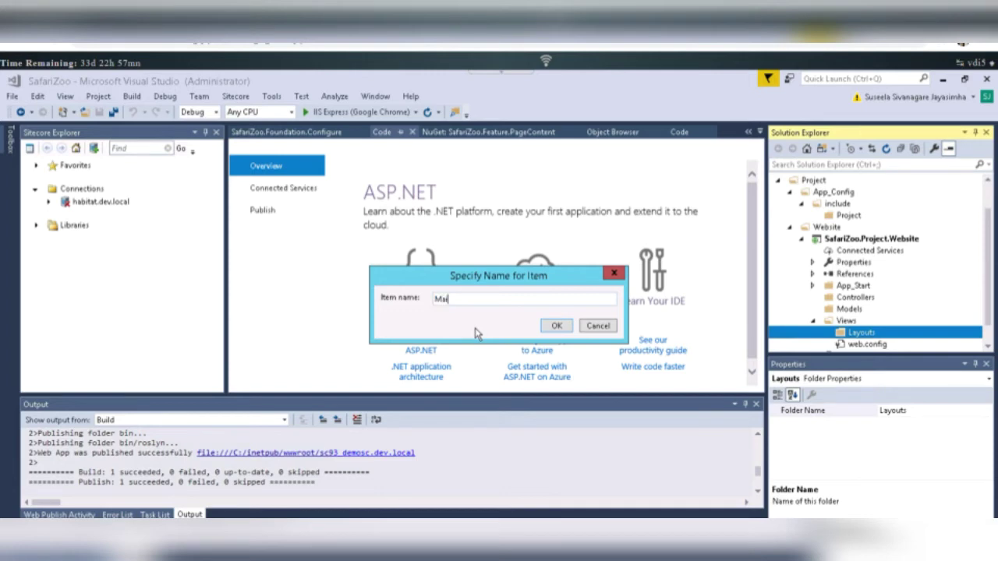
{"action": "type", "text": "n"}
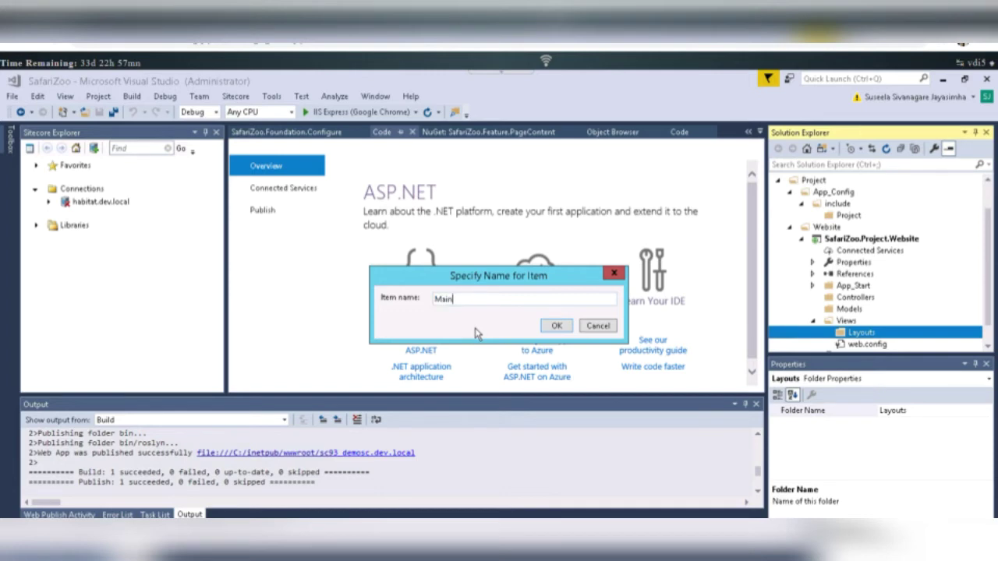
{"action": "key", "text": "Backspace"}
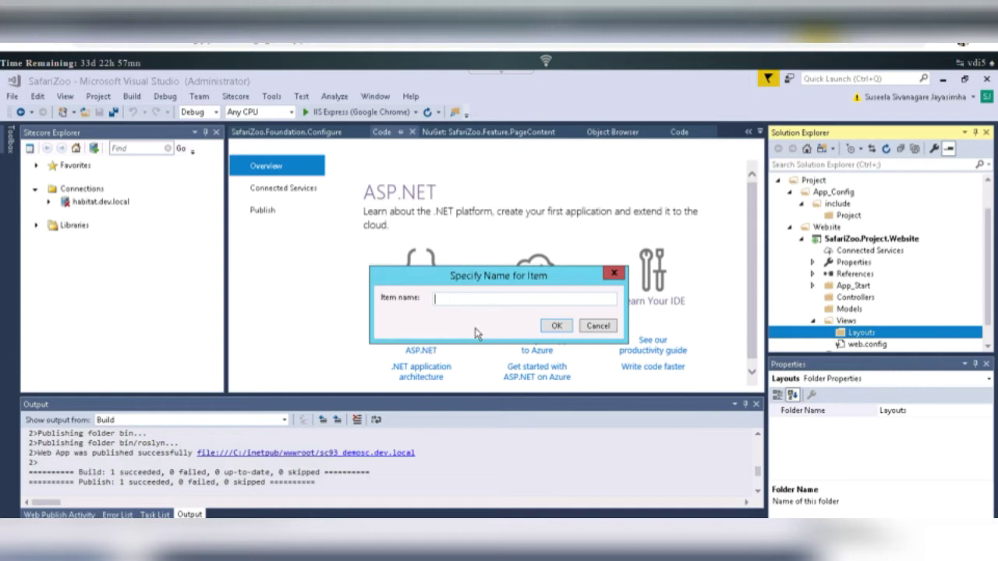
{"action": "type", "text": "Bs"}
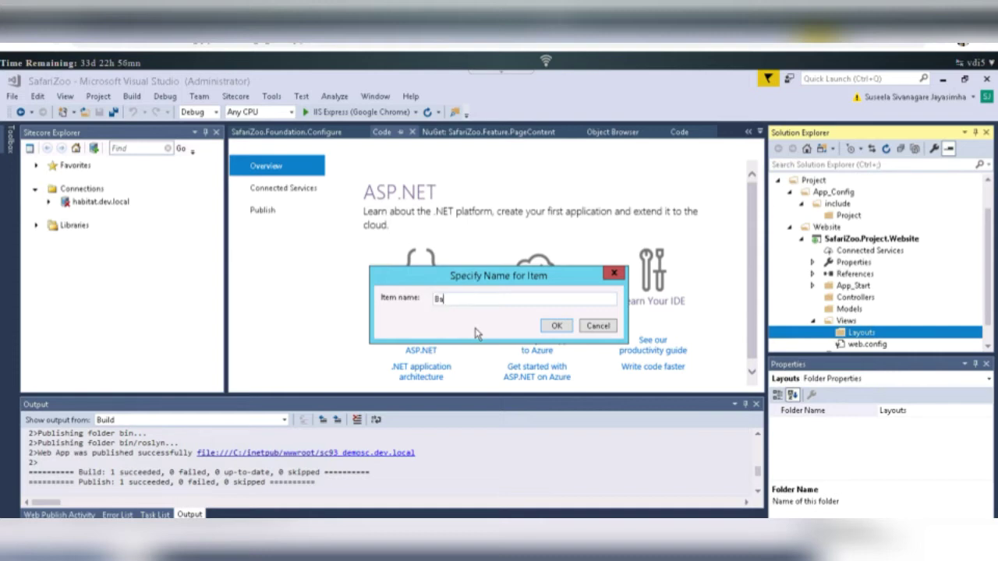
{"action": "type", "text": "asicL"}
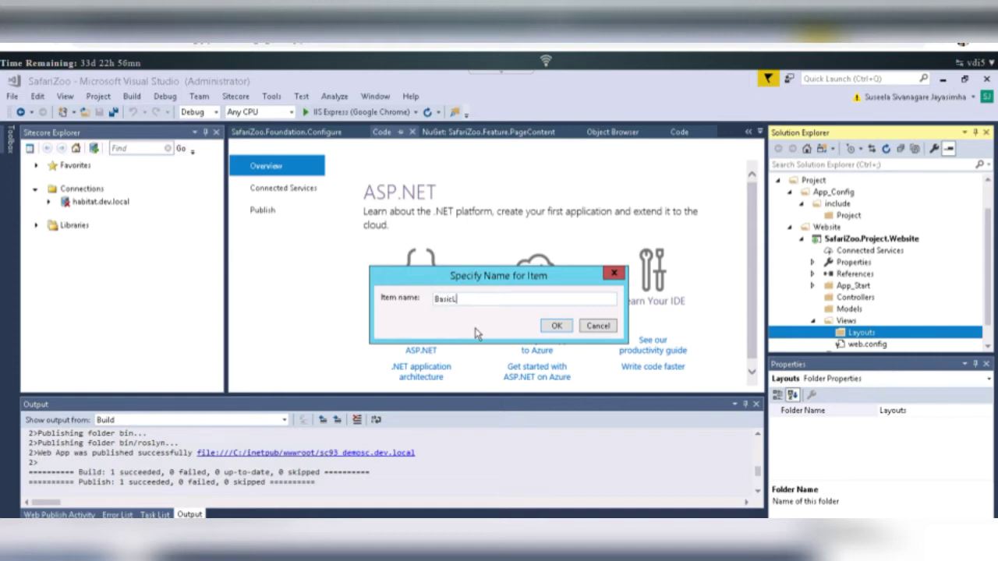
{"action": "type", "text": "ayout"}
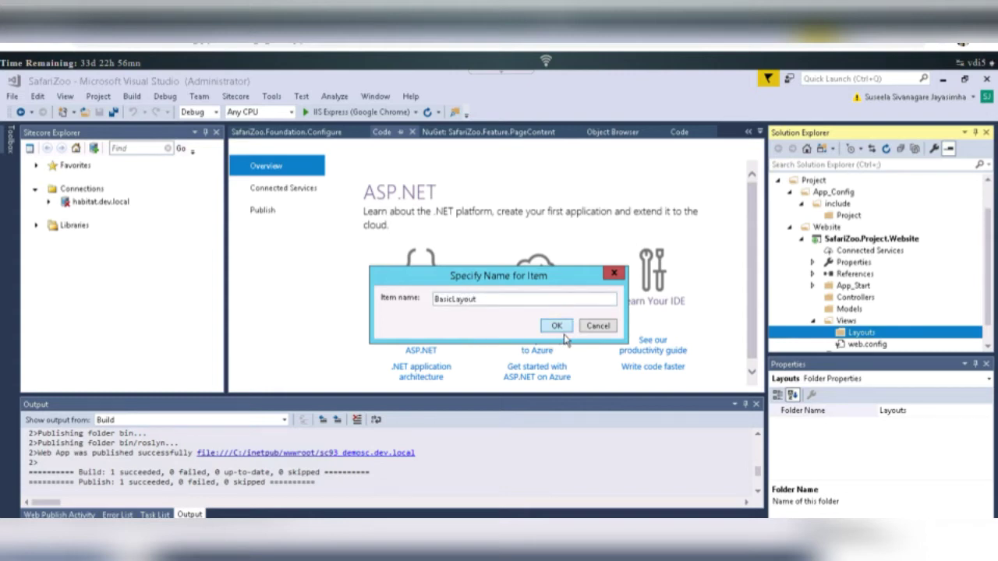
{"action": "left_click", "coordinate": [557, 325]}
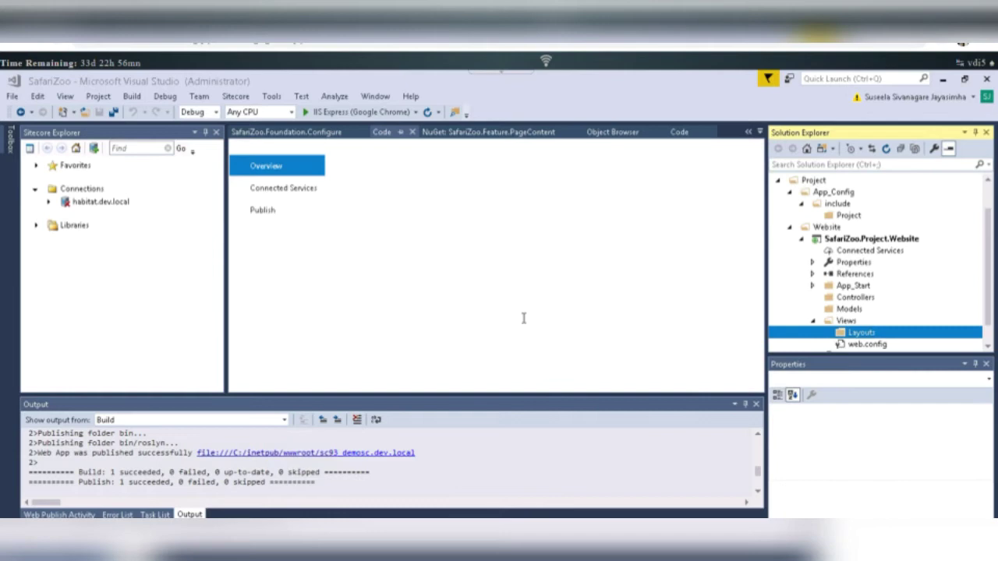
{"action": "double_click", "coordinate": [885, 344]}
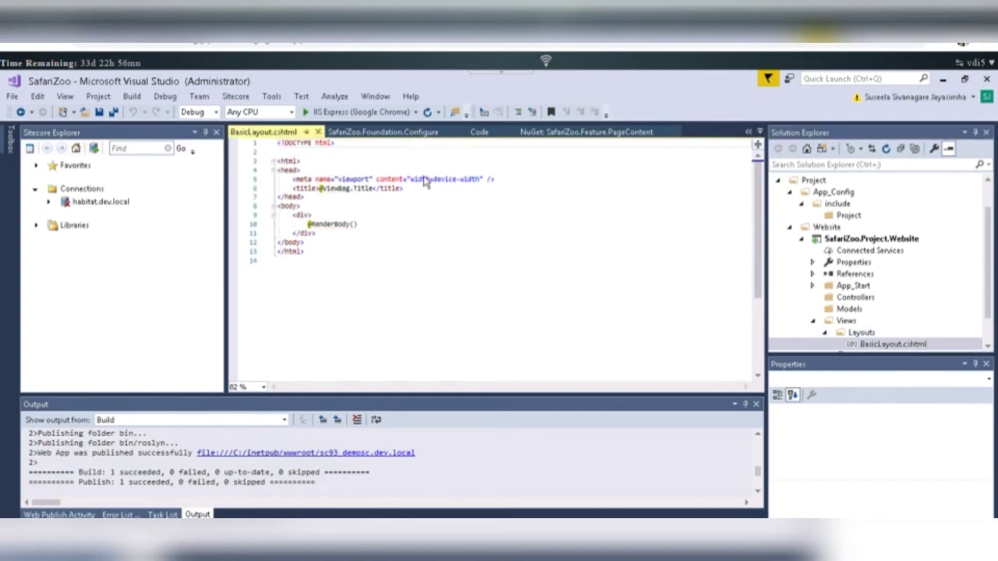
{"action": "mouse_move", "coordinate": [325, 225]}
{"action": "type", "text": "@"}
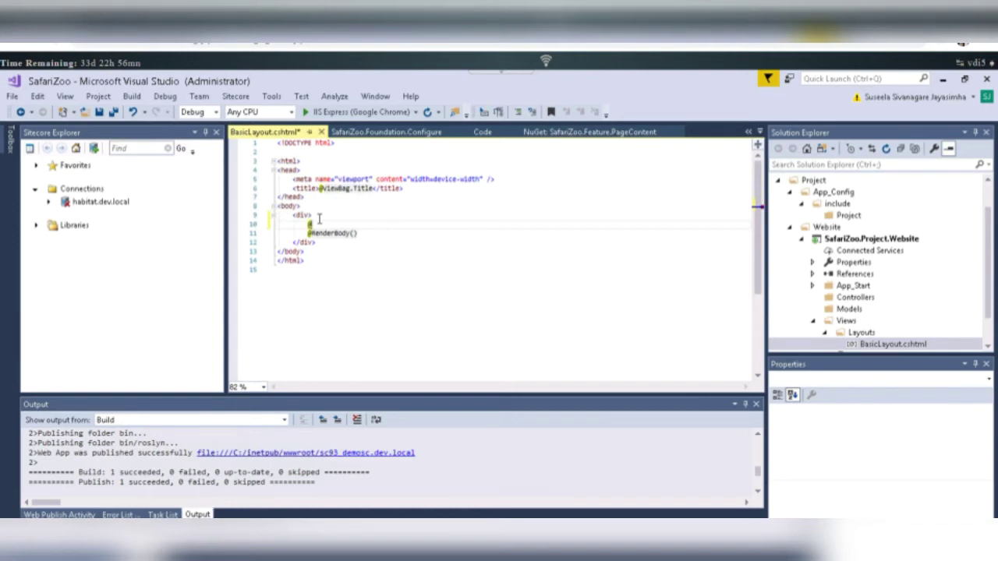
{"action": "type", "text": "H"}
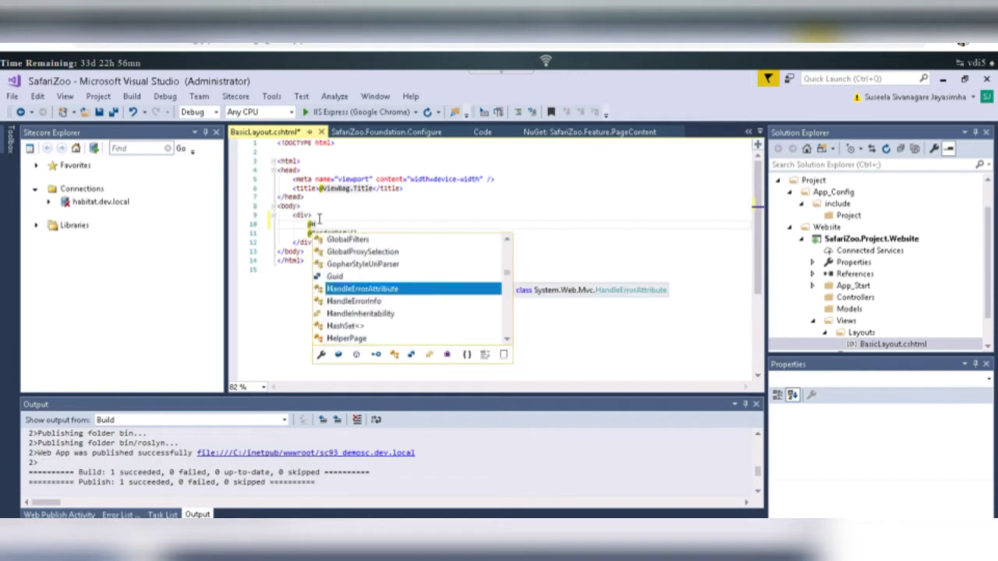
{"action": "type", "text": "tml"}
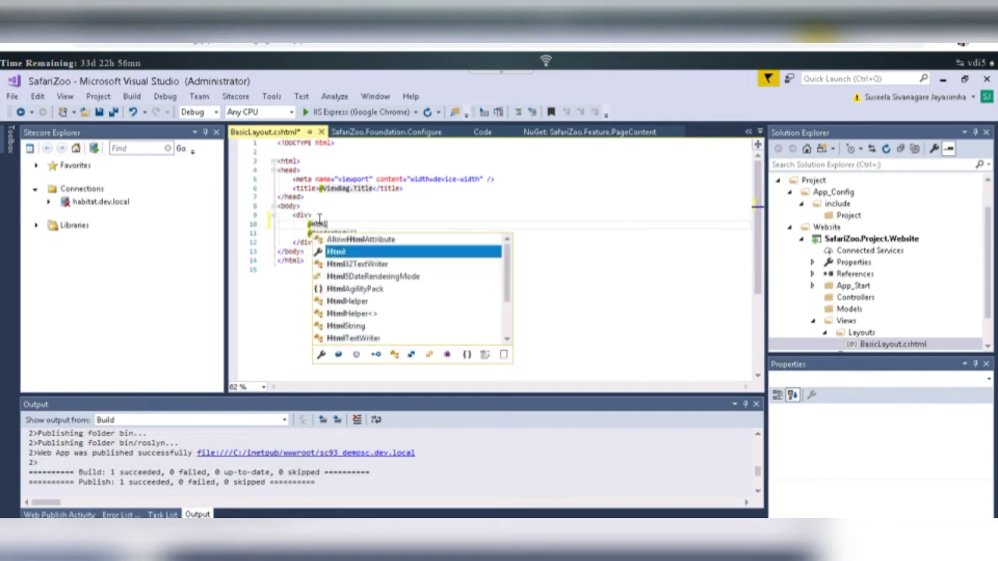
{"action": "type", "text": ".Sitecore("}
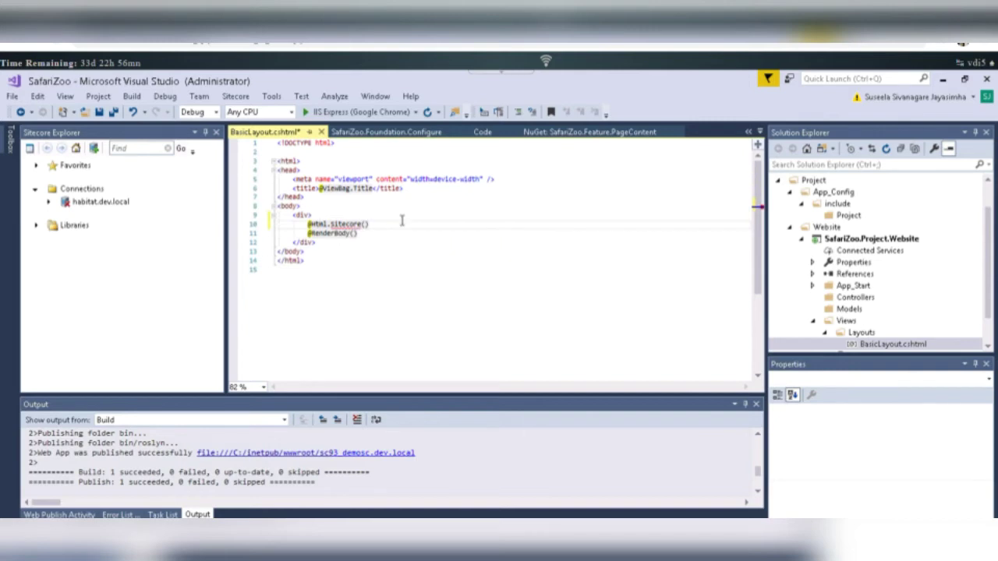
{"action": "mouse_move", "coordinate": [405, 224]}
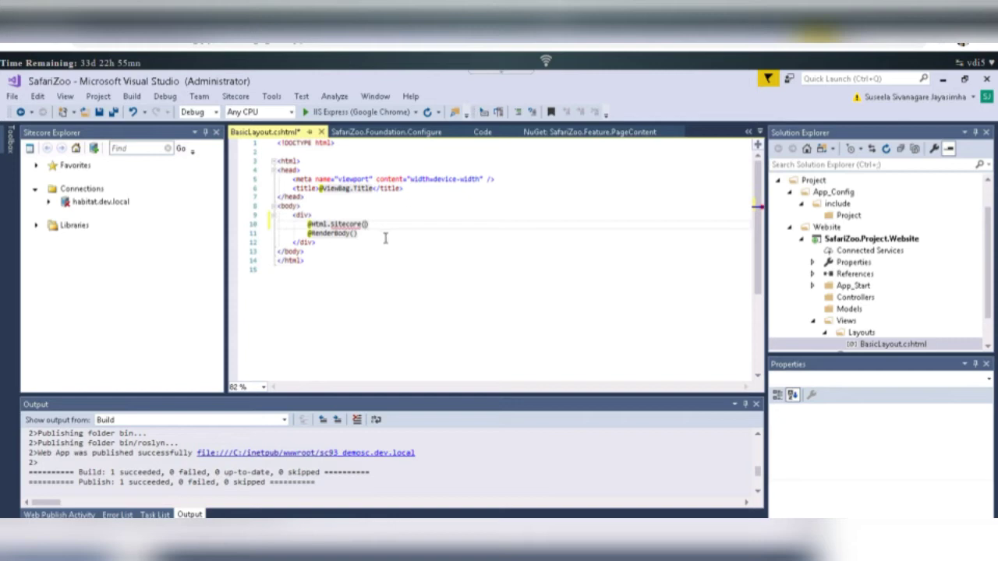
{"action": "mouse_move", "coordinate": [939, 333]}
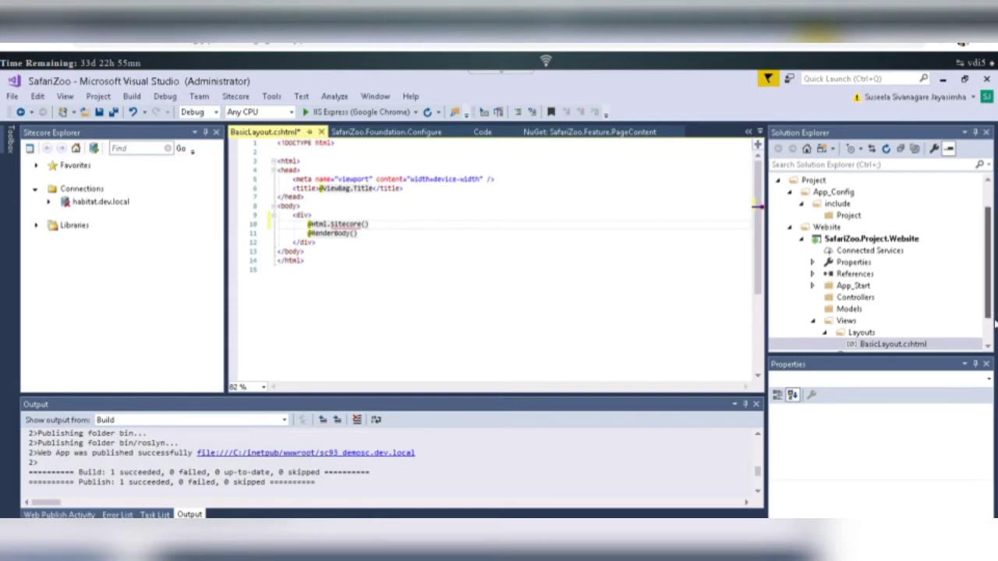
Add the Sitecore.Mvc namespace to the Razor page namespaces in Views web.config
{"action": "left_click", "coordinate": [892, 308]}
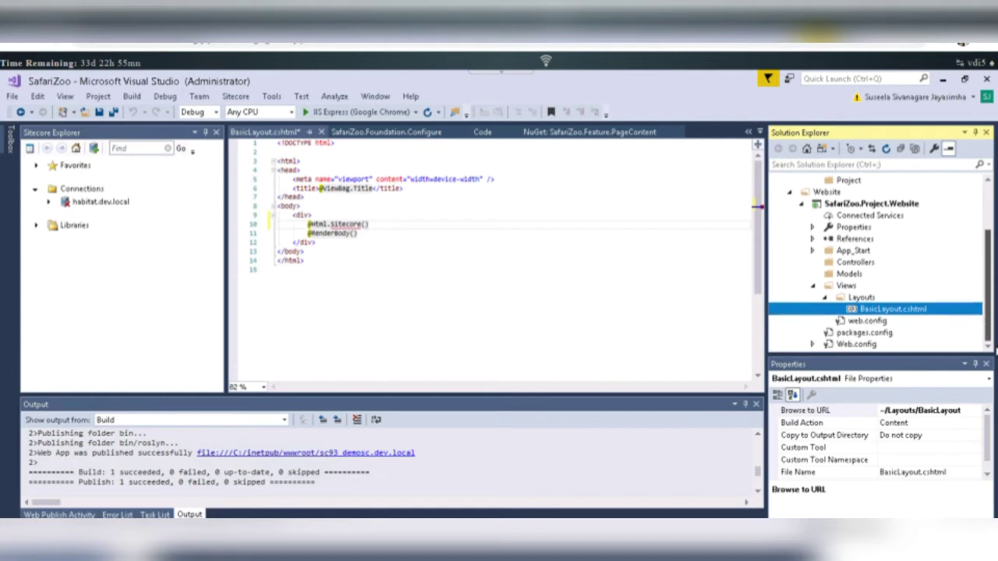
{"action": "left_click", "coordinate": [865, 321]}
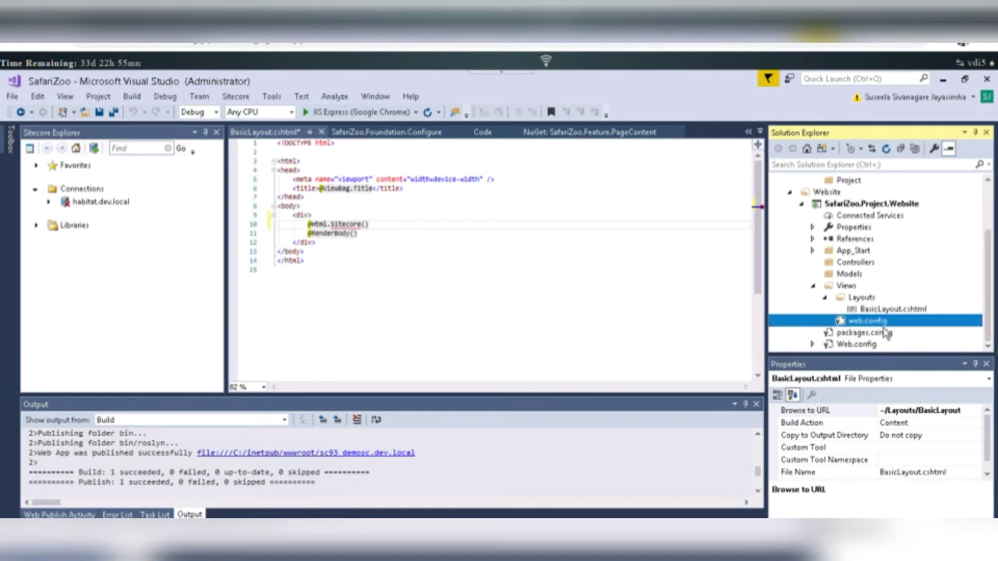
{"action": "double_click", "coordinate": [866, 321]}
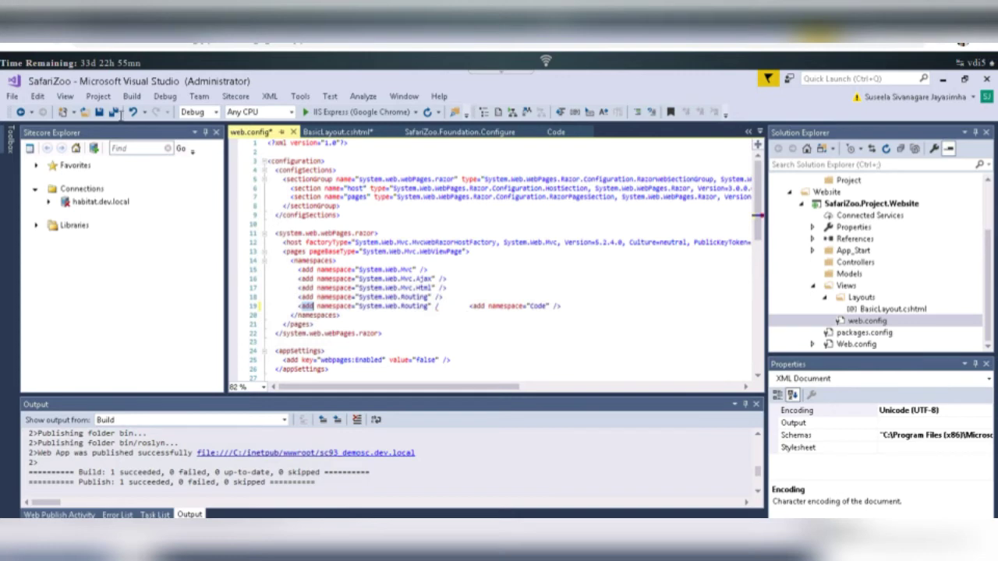
{"action": "mouse_move", "coordinate": [134, 112]}
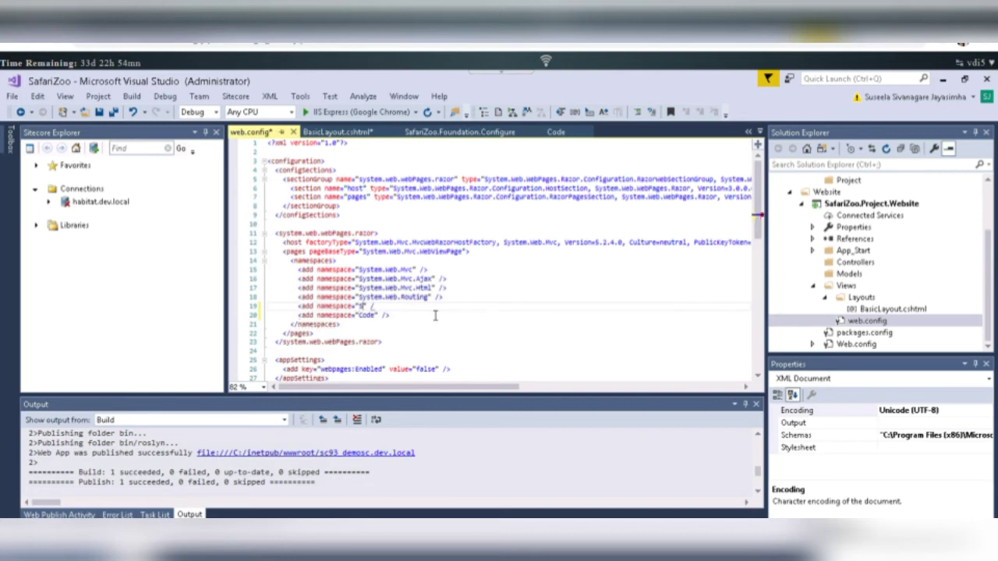
{"action": "type", "text": "Sitecore.Mvc"}
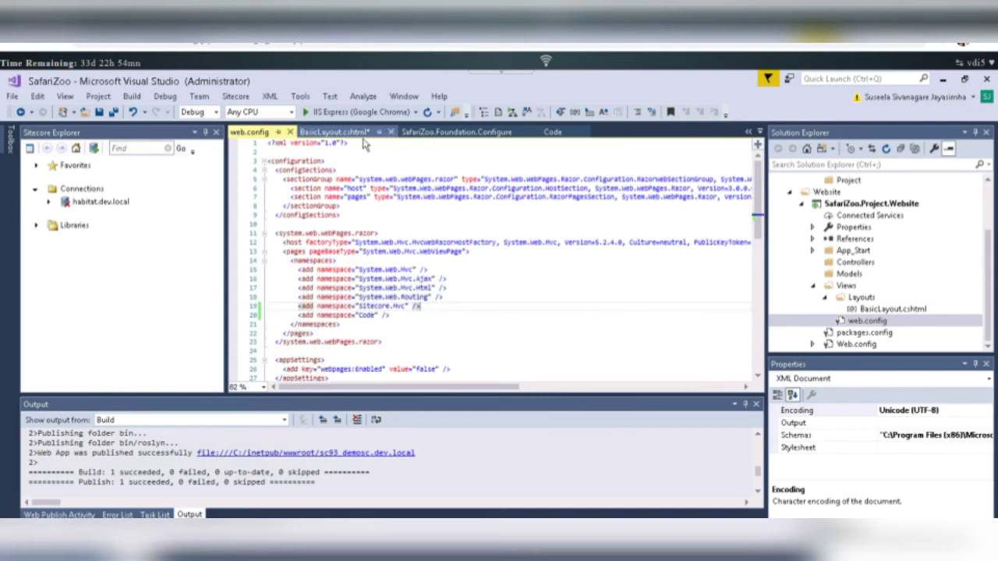
{"action": "mouse_move", "coordinate": [336, 131]}
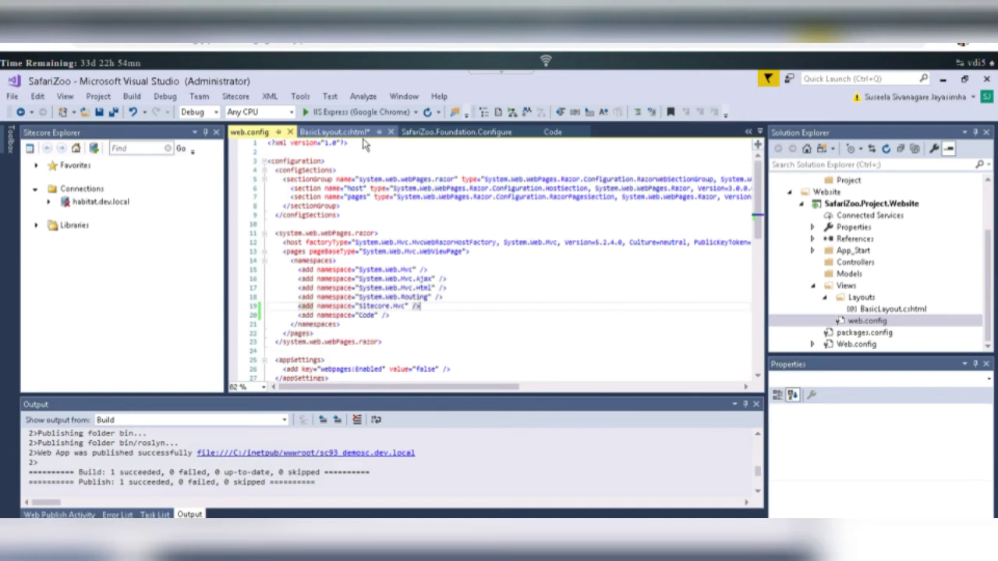
{"action": "left_click", "coordinate": [333, 131]}
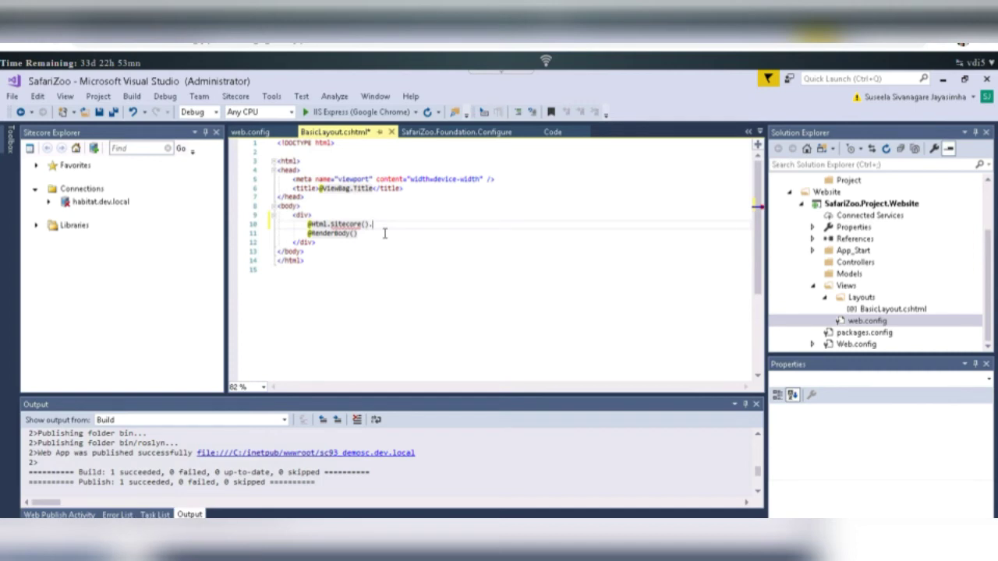
{"action": "type", "text": "Placeholder"}
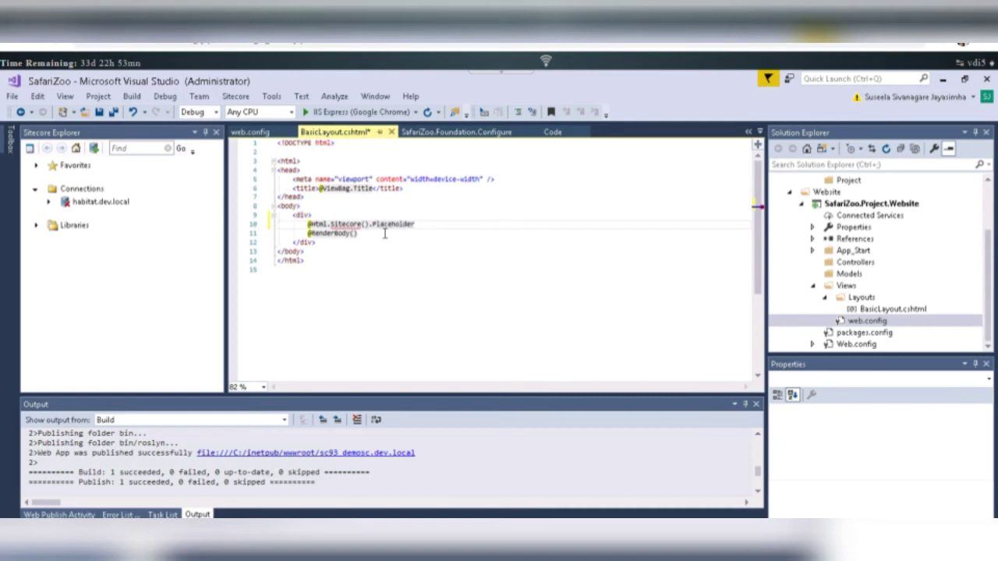
{"action": "type", "text": "()"}
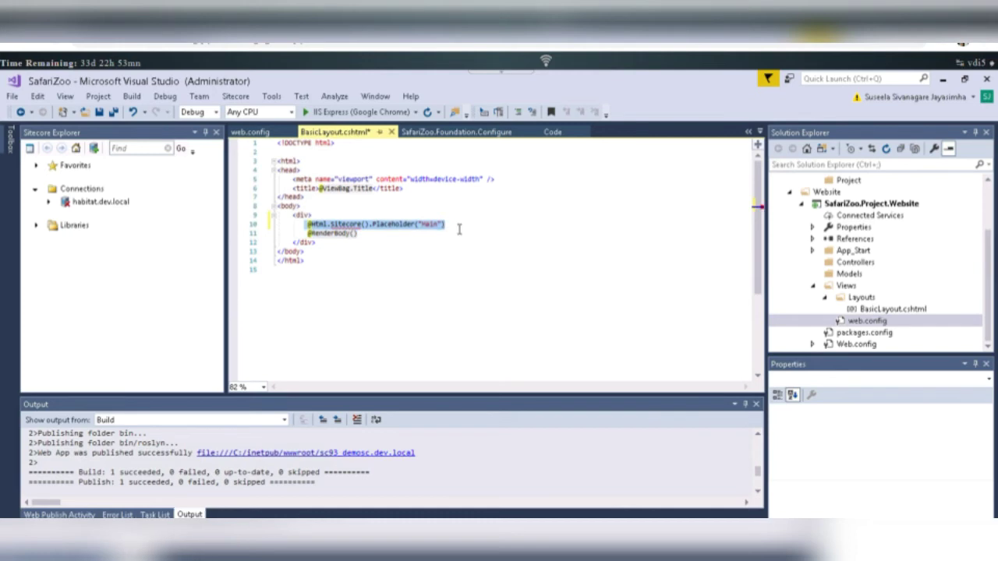
{"action": "left_click", "coordinate": [444, 224]}
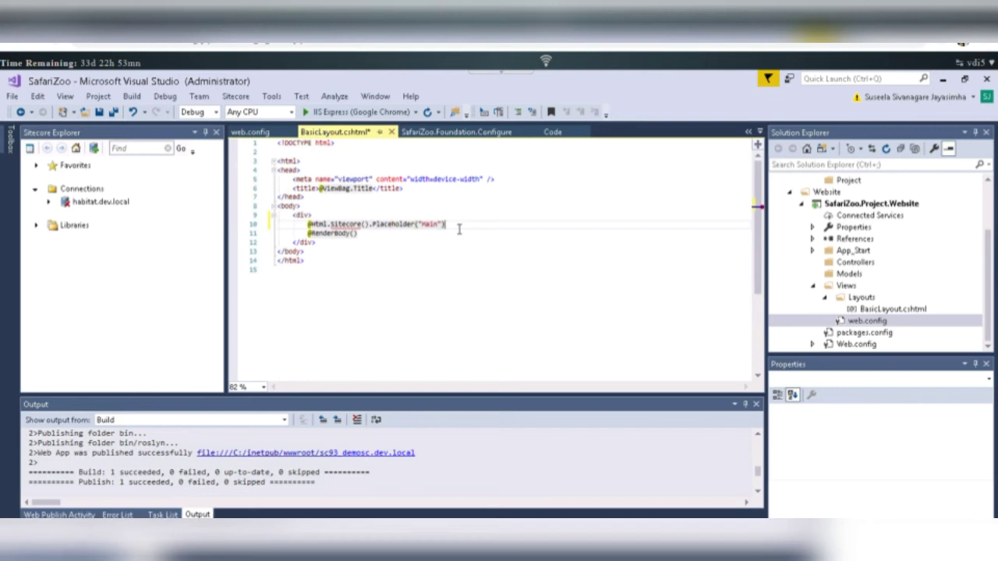
{"action": "mouse_move", "coordinate": [458, 229]}
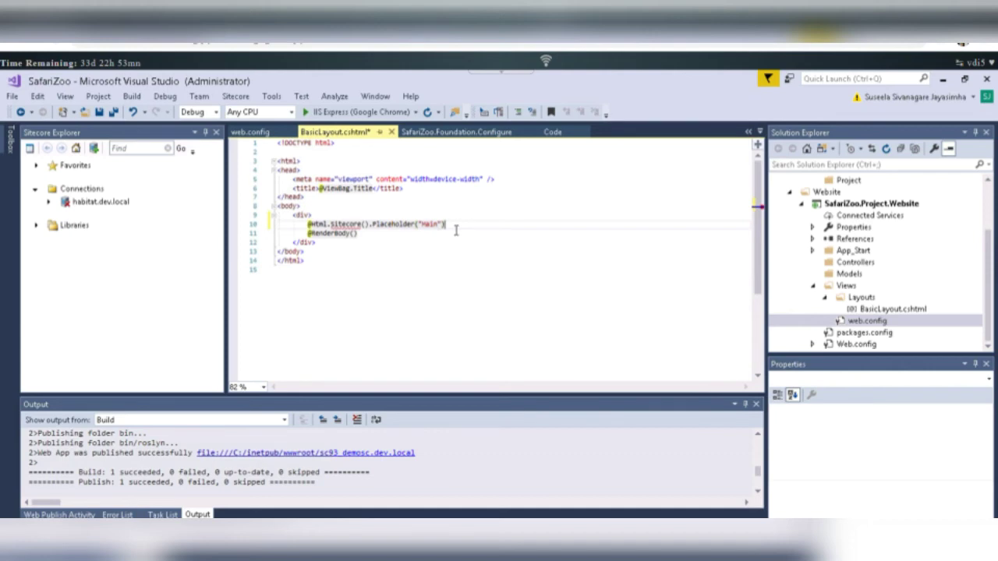
{"action": "key", "text": "enter"}
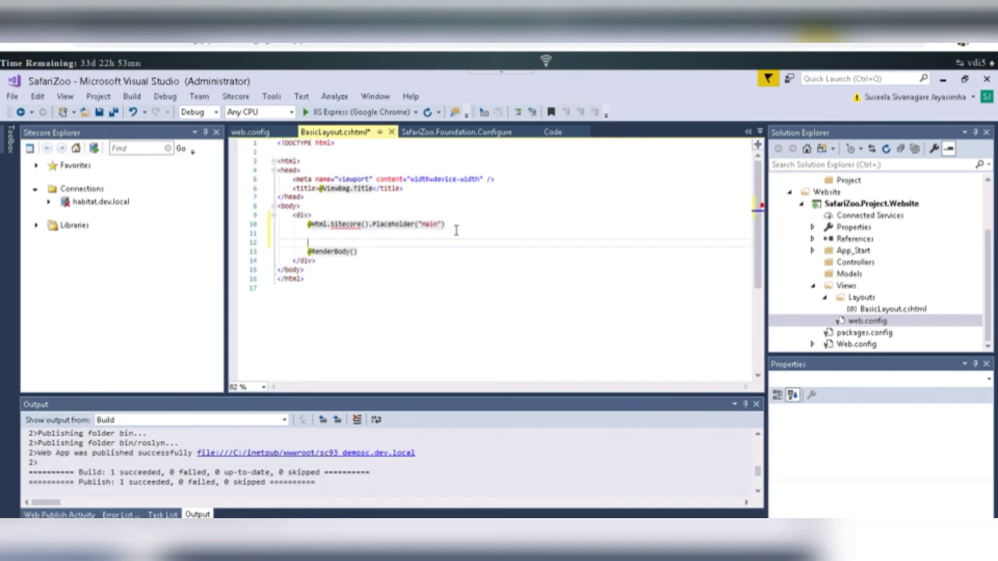
{"action": "type", "text": "@Html.Sitecore().Placeholder(\"Main\")"}
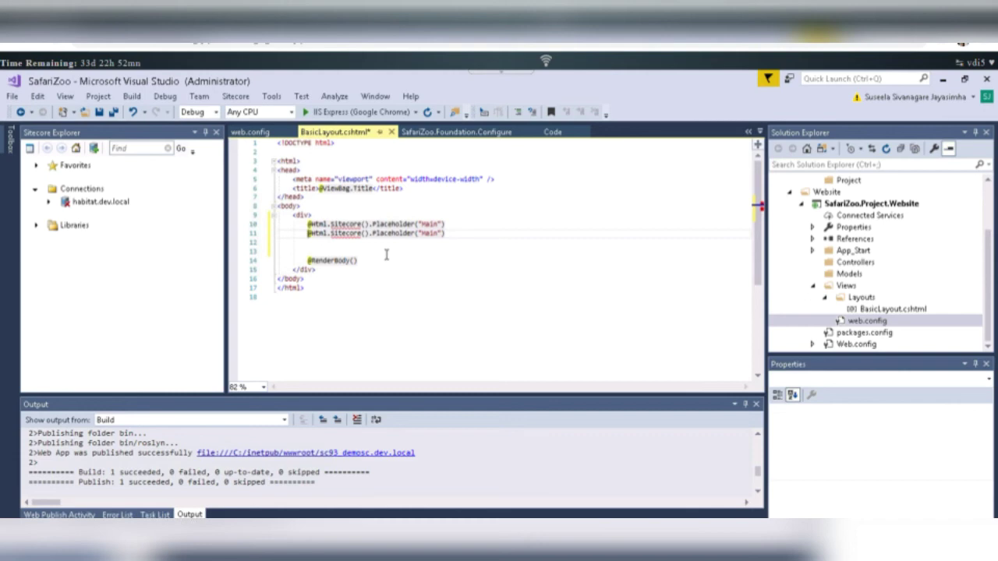
{"action": "mouse_move", "coordinate": [493, 265]}
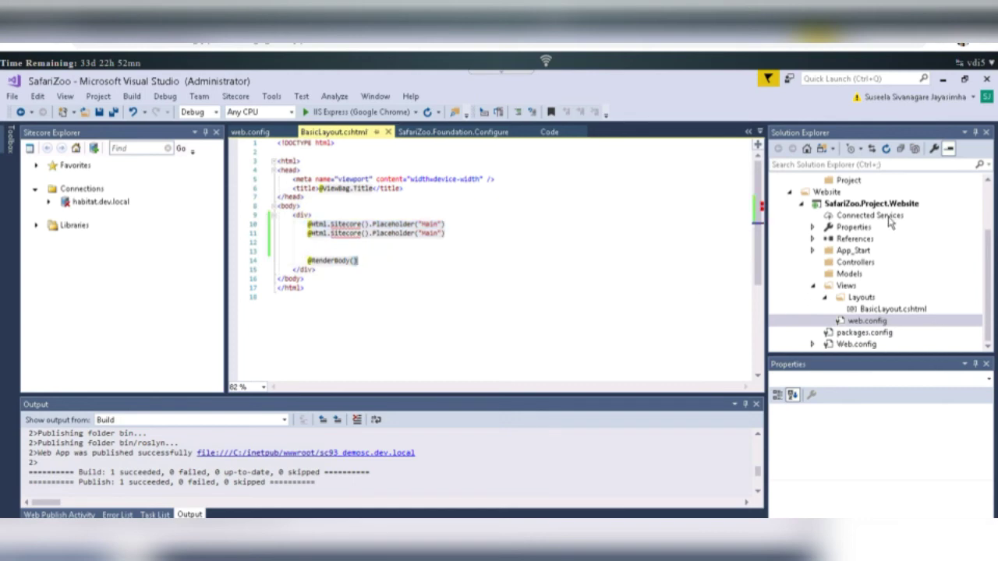
Publish SafariZoo.Project.Website to a Folder target and browse for the destination
{"action": "left_click", "coordinate": [873, 202]}
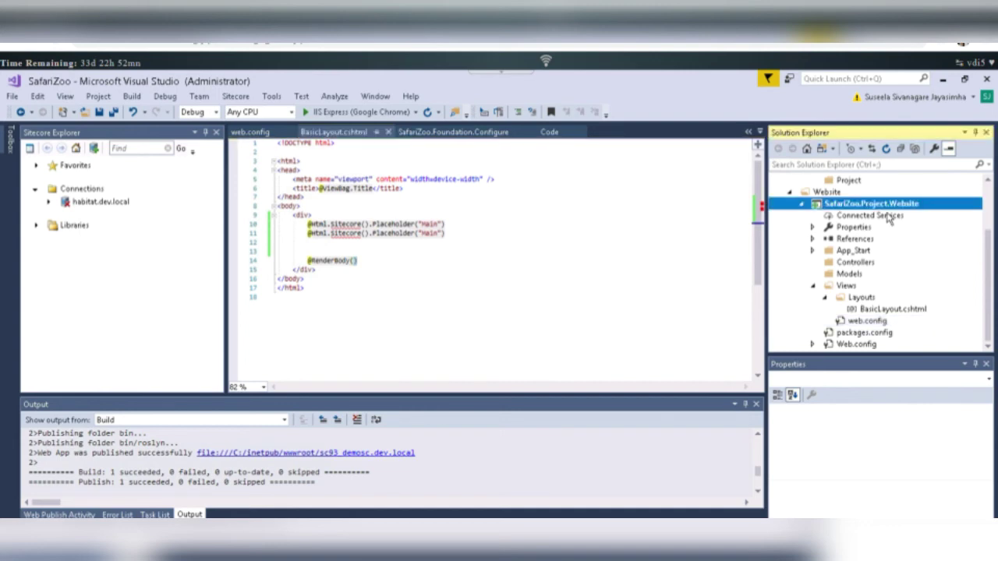
{"action": "right_click", "coordinate": [870, 203]}
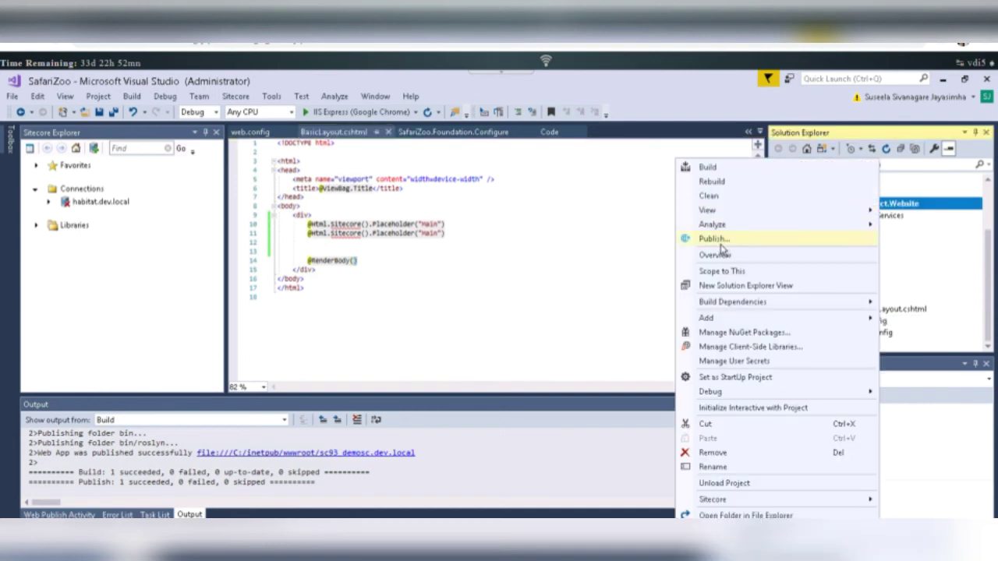
{"action": "left_click", "coordinate": [714, 239]}
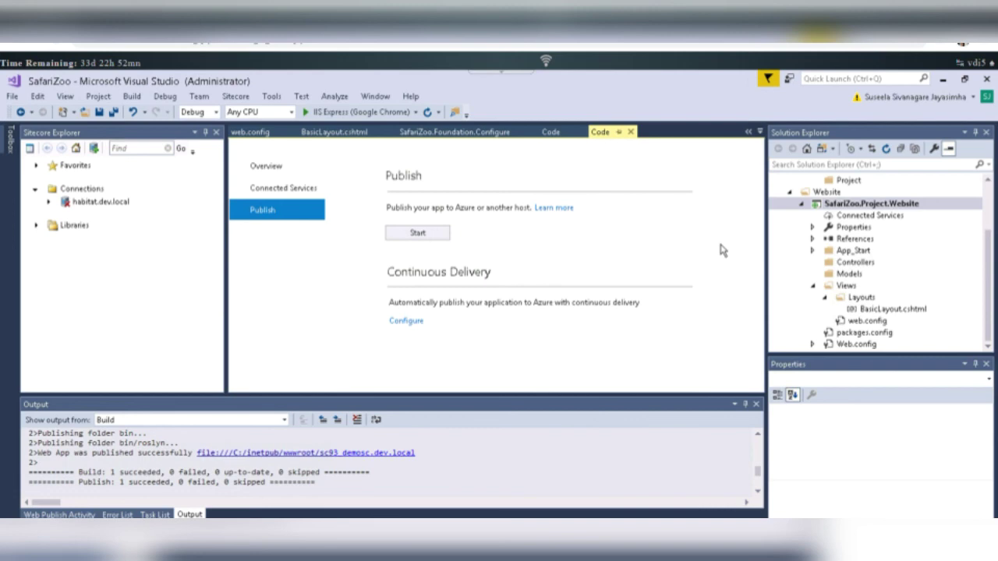
{"action": "left_click", "coordinate": [418, 233]}
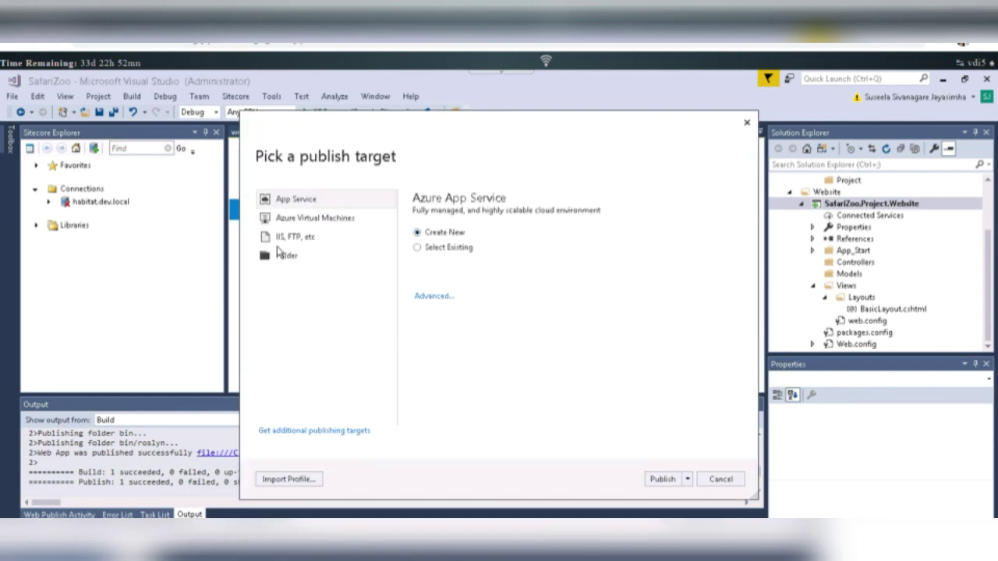
{"action": "left_click", "coordinate": [287, 256]}
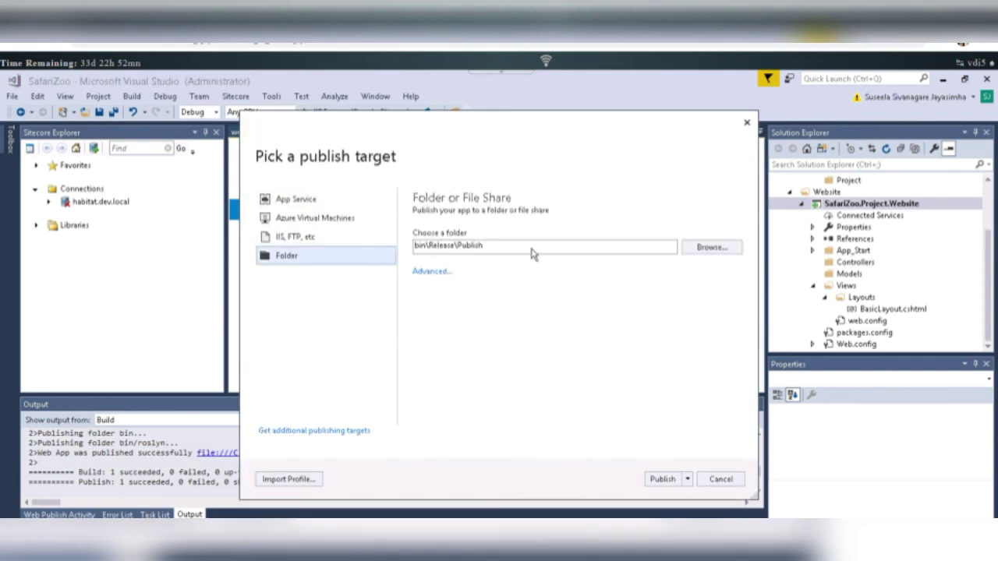
{"action": "left_click", "coordinate": [711, 246]}
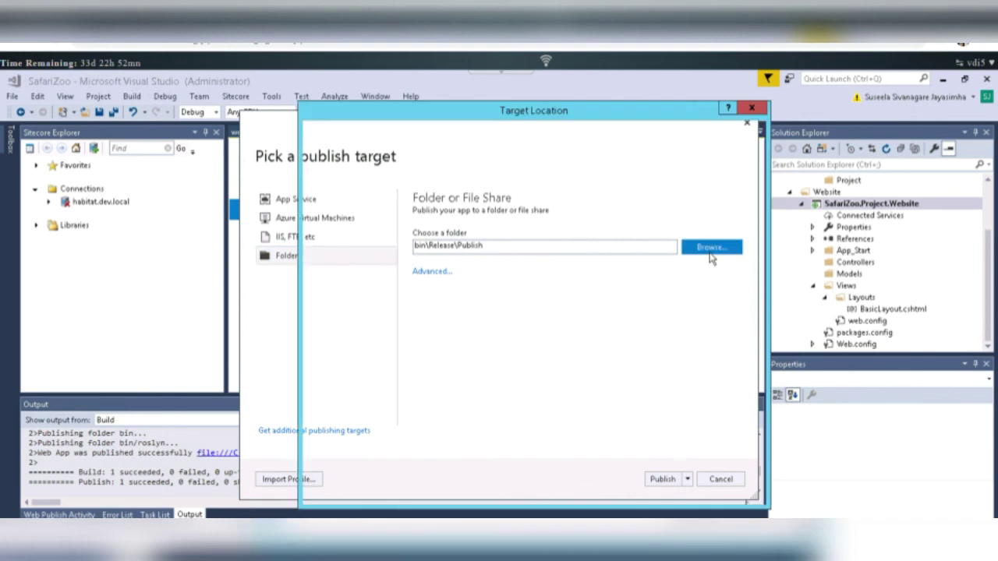
Select the sc9_democ.dev.local site folder under C:\inetpub\wwwroot as the publish destination
{"action": "left_click", "coordinate": [709, 246]}
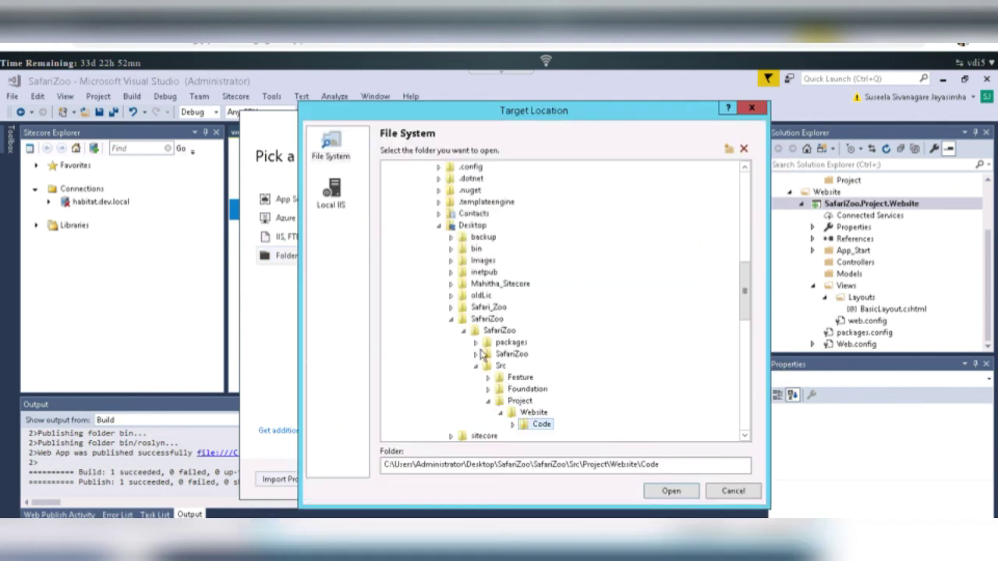
{"action": "mouse_move", "coordinate": [450, 240]}
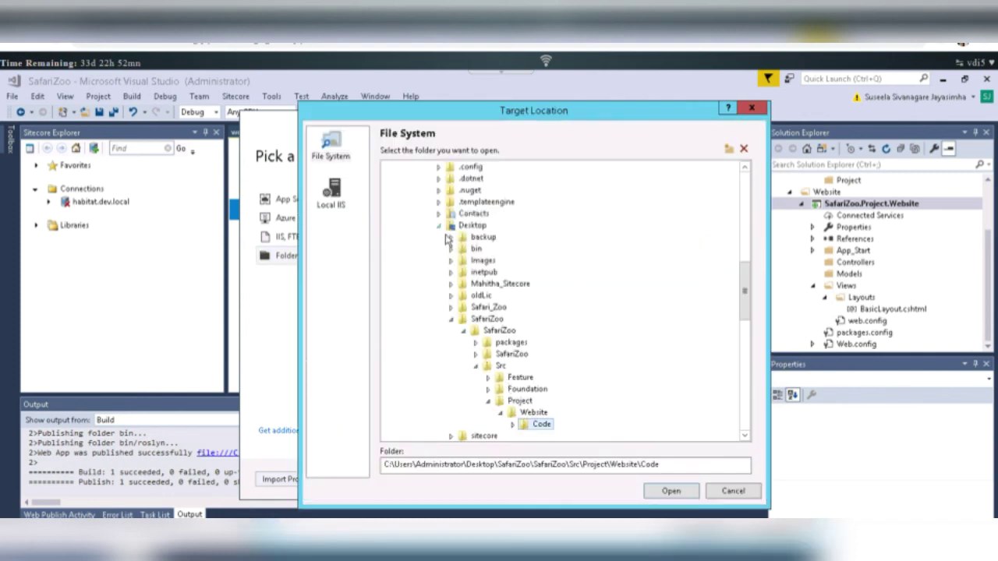
{"action": "left_click", "coordinate": [439, 225]}
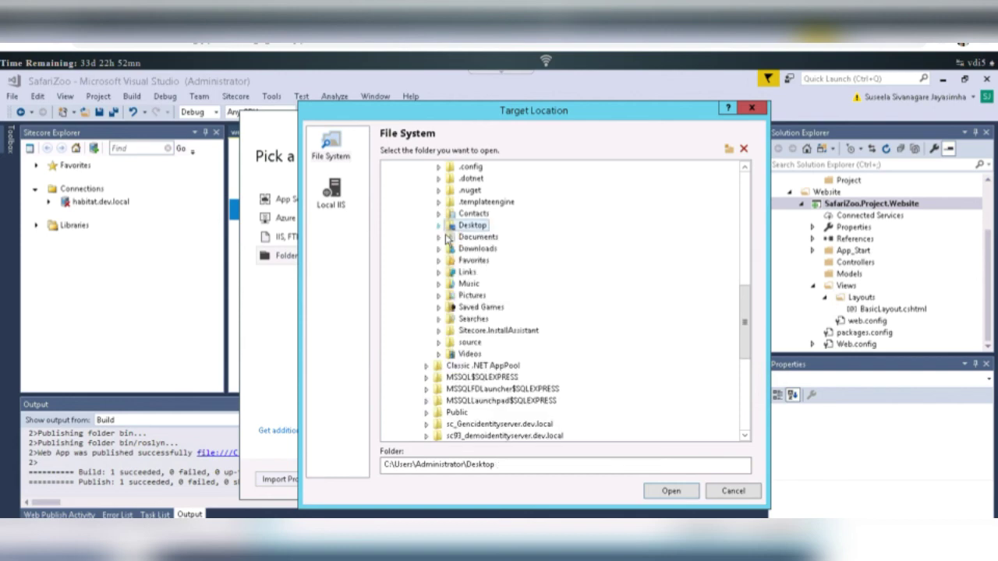
{"action": "mouse_move", "coordinate": [746, 320]}
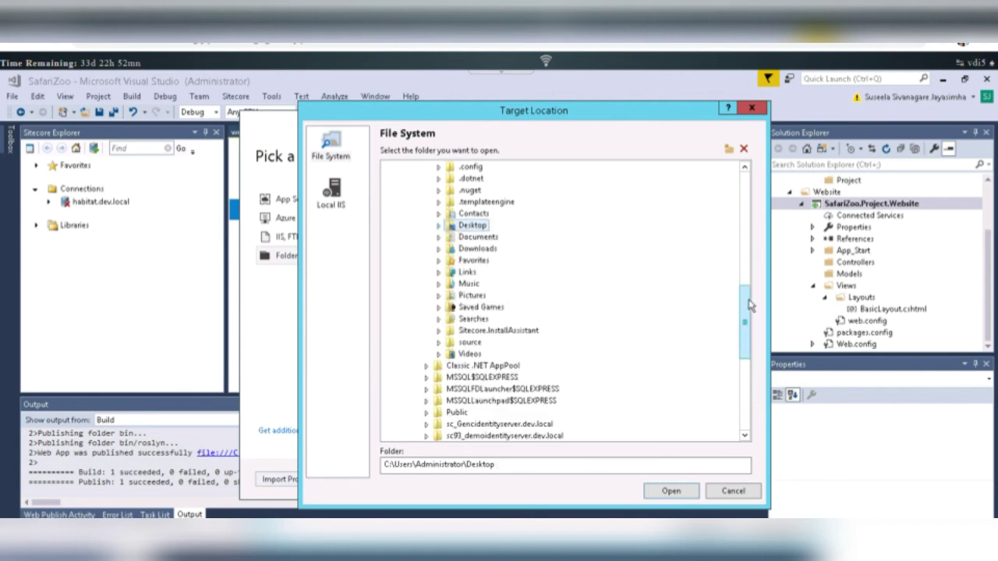
{"action": "scroll", "scroll_direction": "down", "scroll_amount": 3}
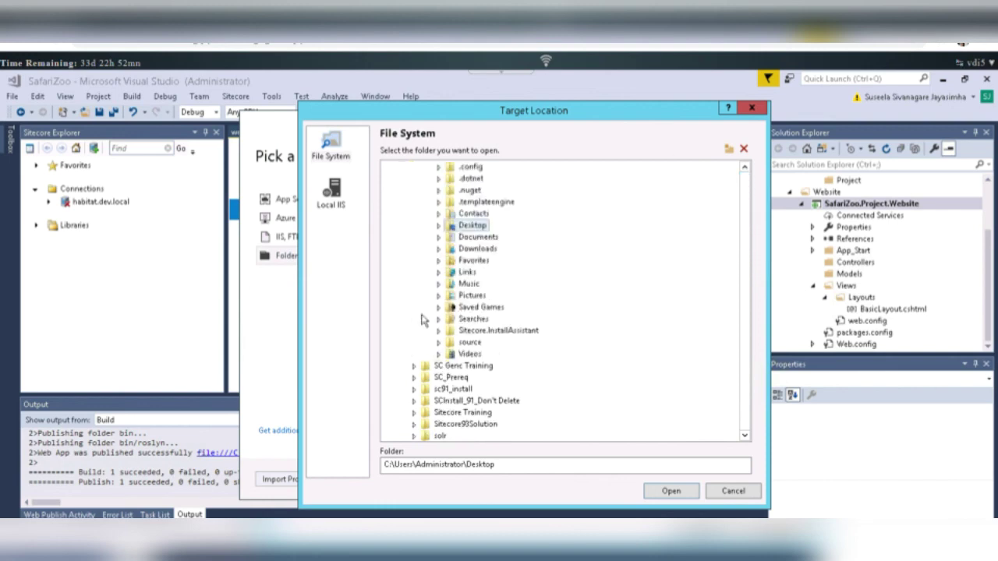
{"action": "scroll", "scroll_direction": "down", "scroll_amount": 3}
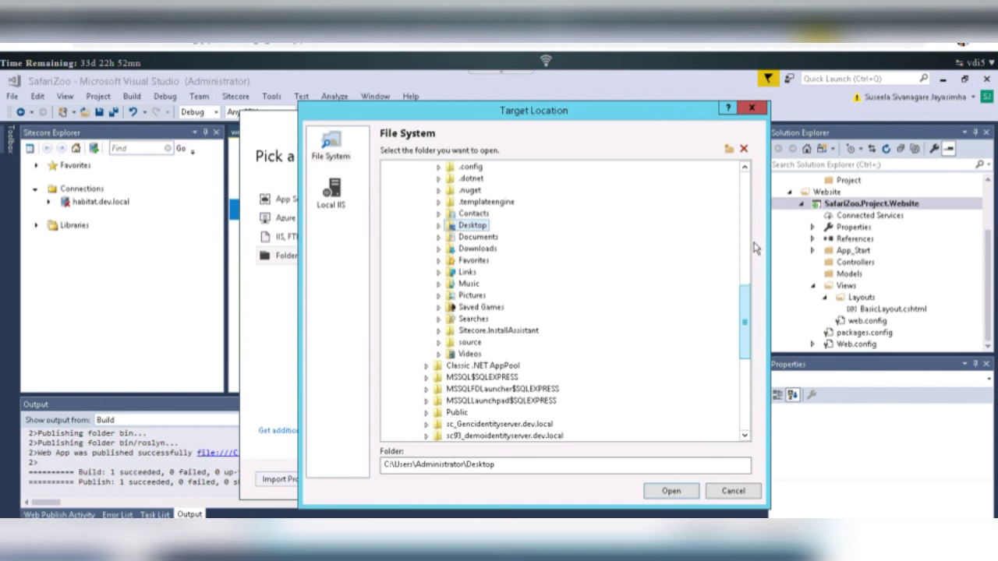
{"action": "scroll", "scroll_direction": "up", "scroll_amount": 3}
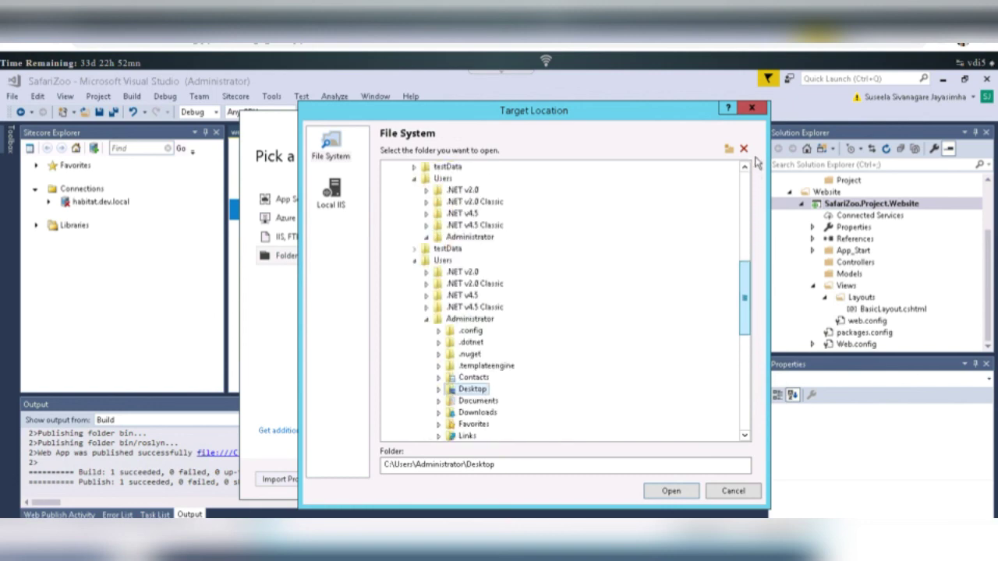
{"action": "scroll", "scroll_direction": "up", "scroll_amount": 3}
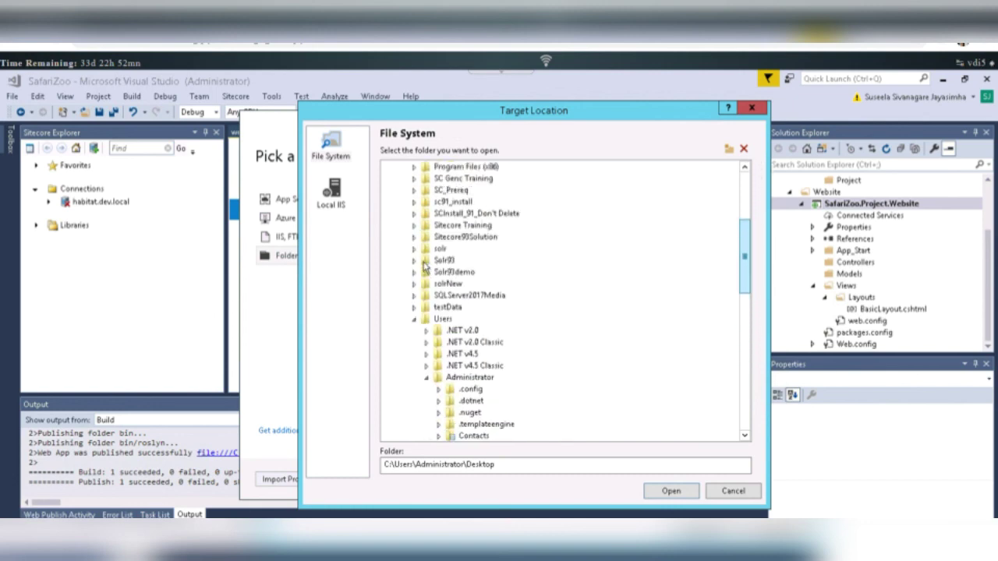
{"action": "scroll", "scroll_direction": "up", "scroll_amount": 3}
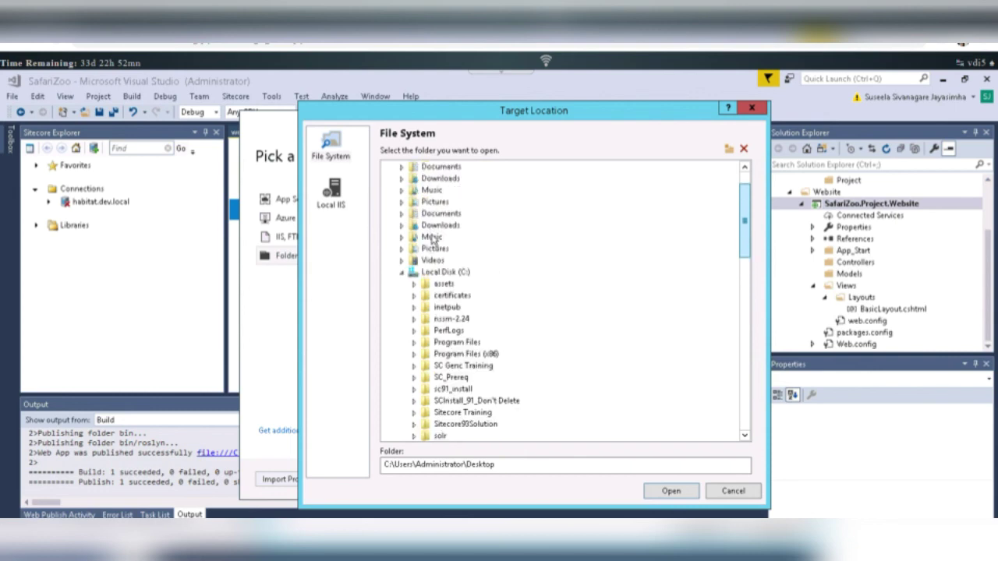
{"action": "scroll", "scroll_direction": "up", "scroll_amount": 3}
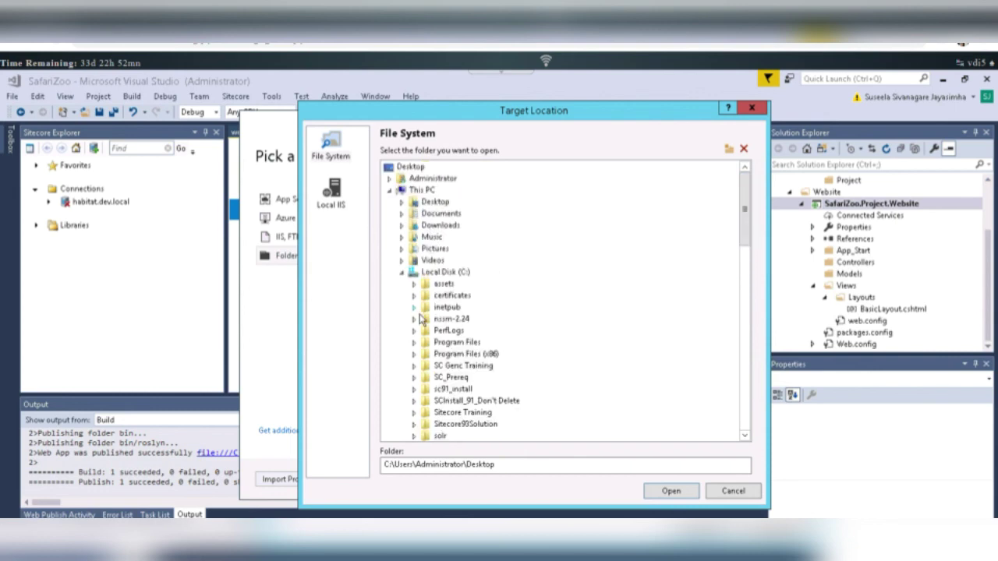
{"action": "left_click", "coordinate": [415, 306]}
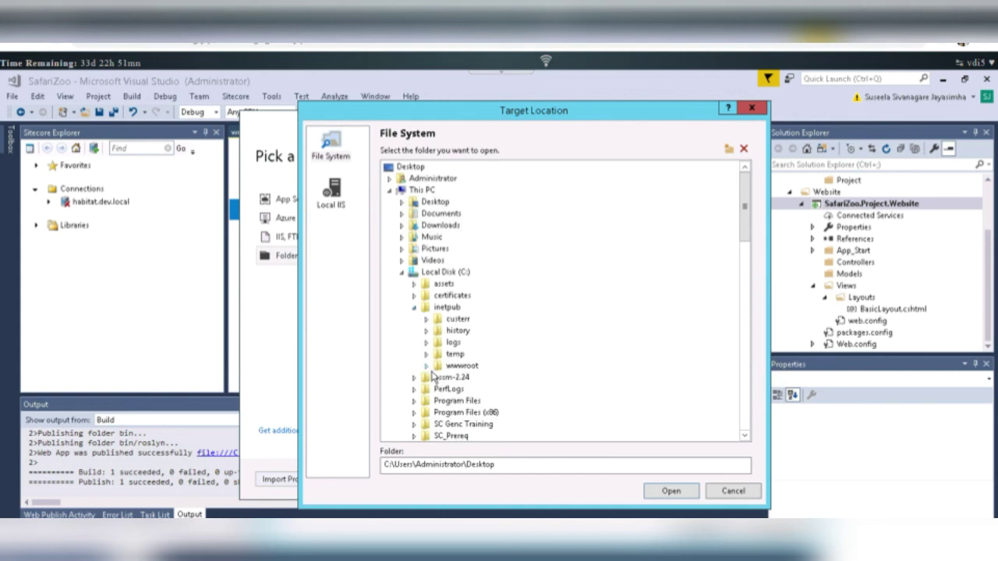
{"action": "left_click", "coordinate": [427, 365]}
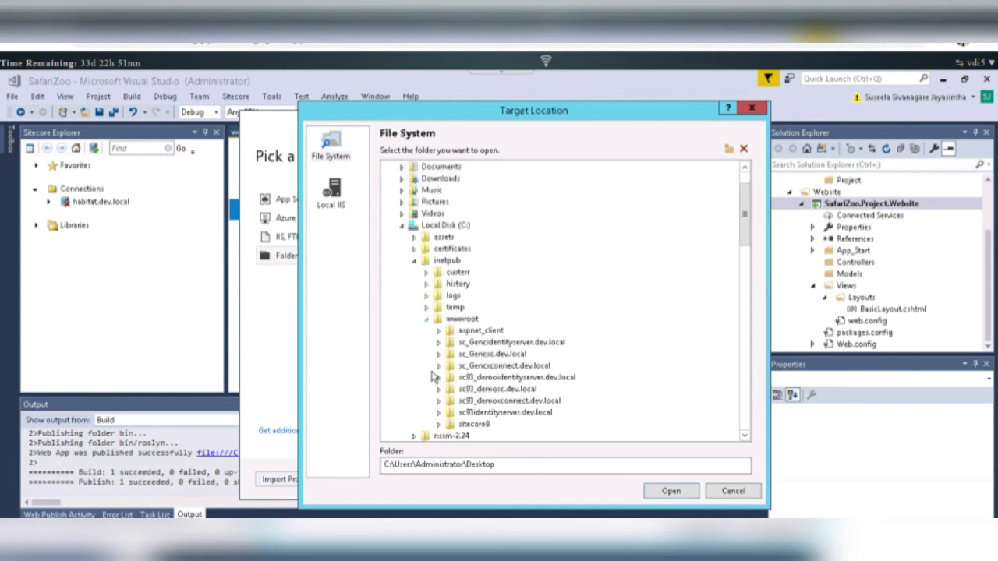
{"action": "mouse_move", "coordinate": [502, 399]}
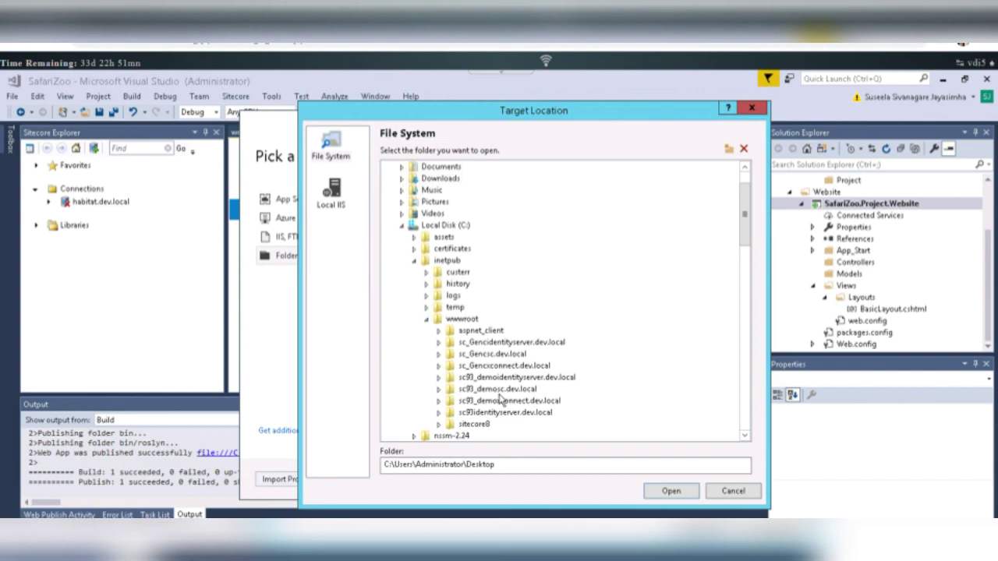
{"action": "left_click", "coordinate": [492, 389]}
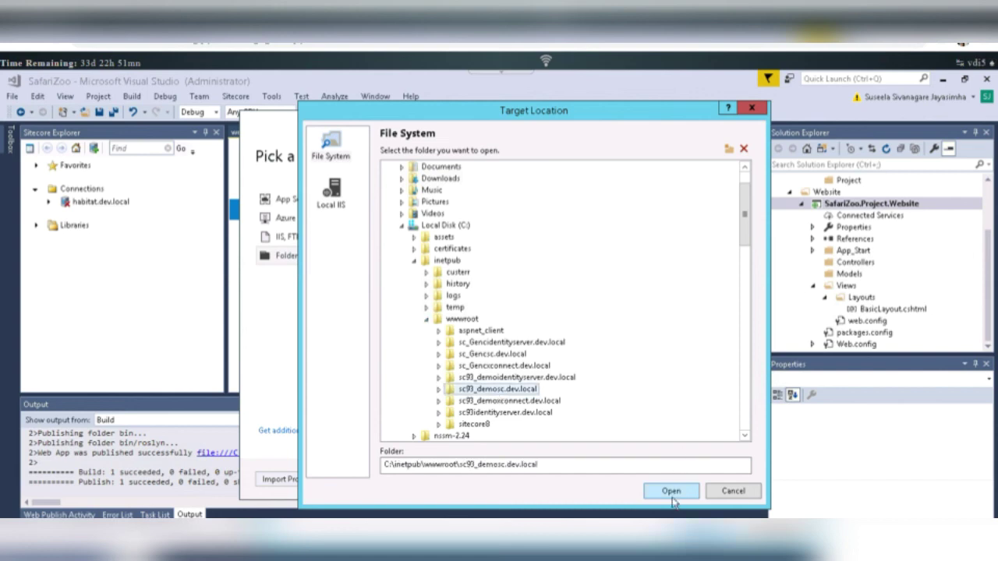
Confirm the wwwroot destination and publish the project, starting the build
{"action": "left_click", "coordinate": [670, 491]}
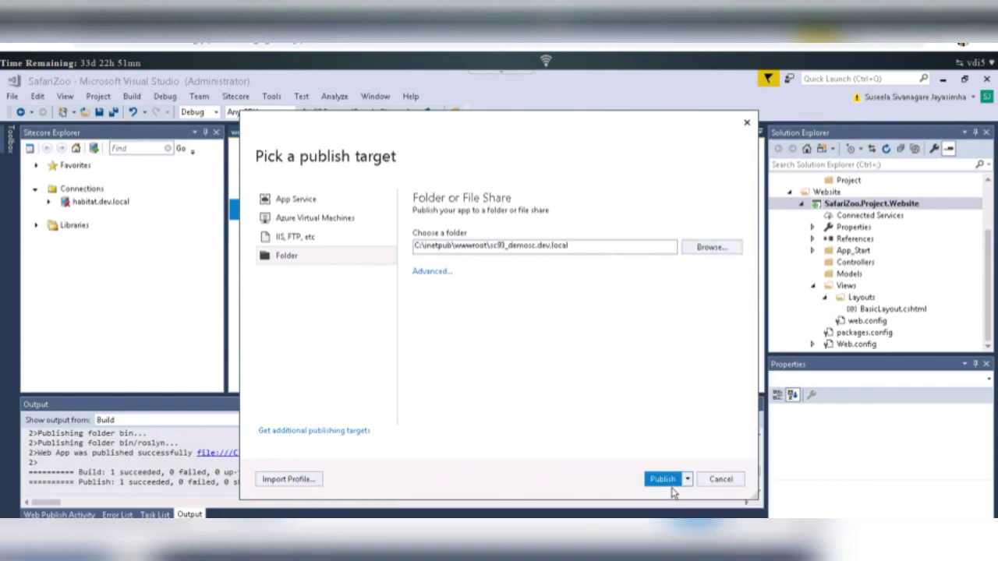
{"action": "left_click", "coordinate": [661, 479]}
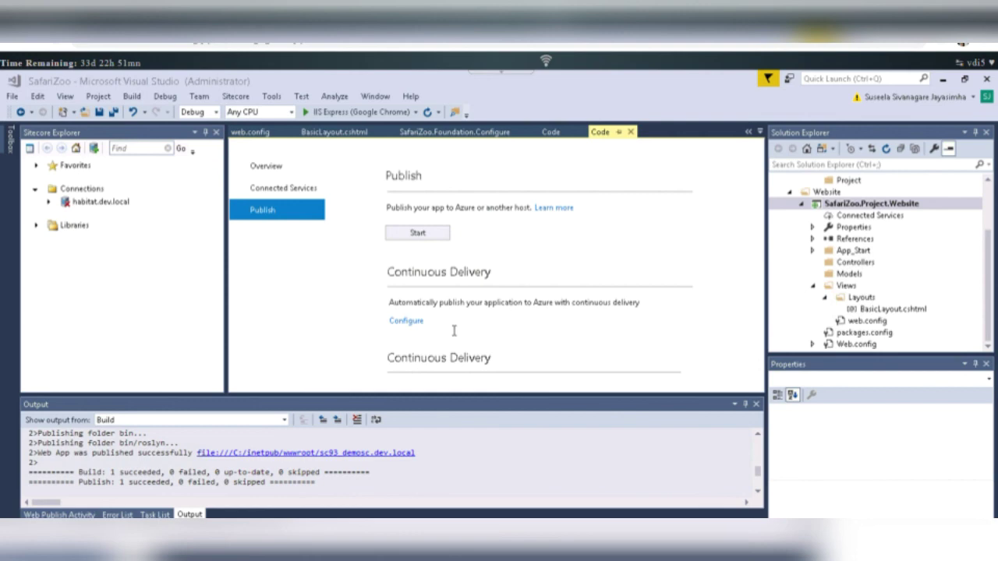
{"action": "left_click", "coordinate": [418, 232]}
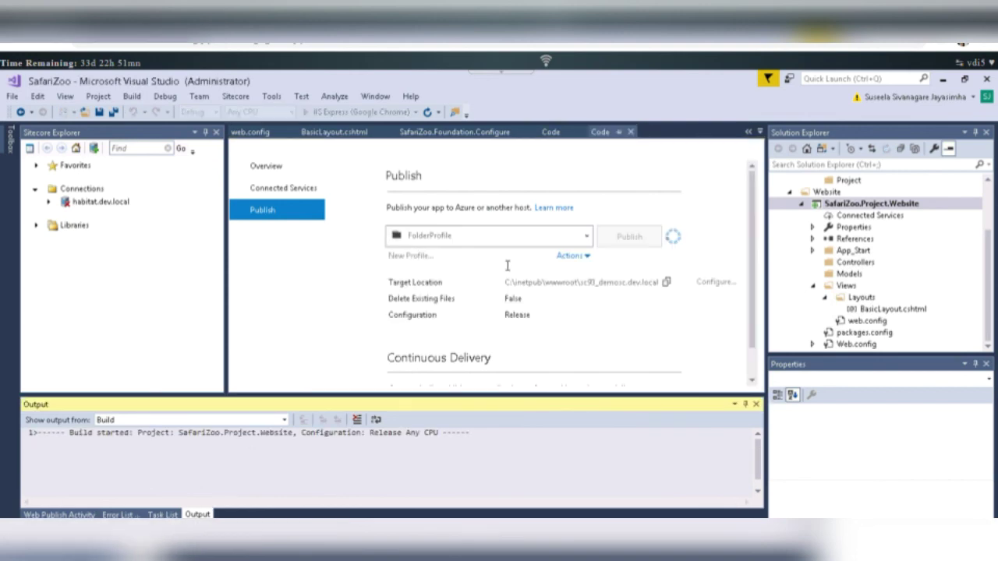